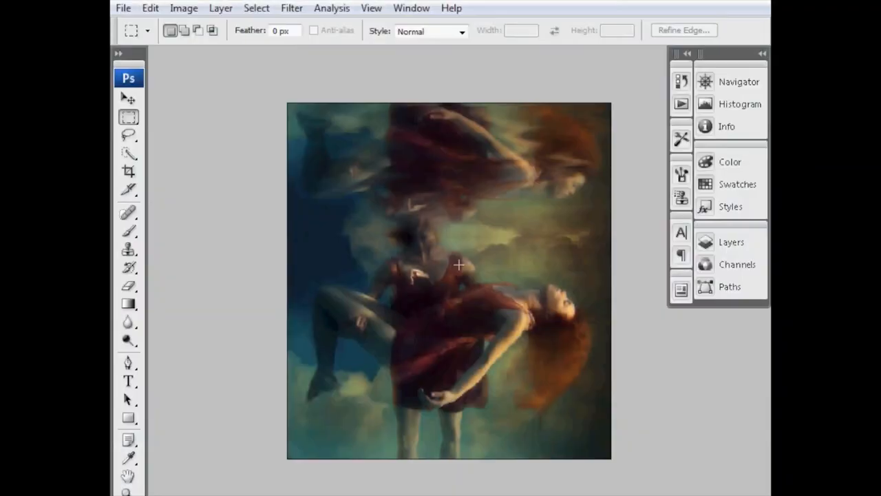
mouse_move(557, 209)
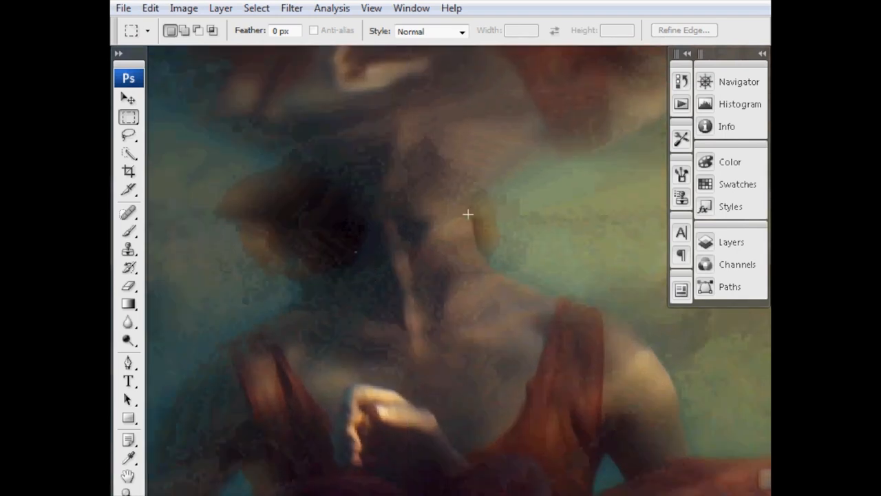
- Magnify the reflection join and bring up the Gradient Editor on the Foreground to Transparent preset
left_click(704, 243)
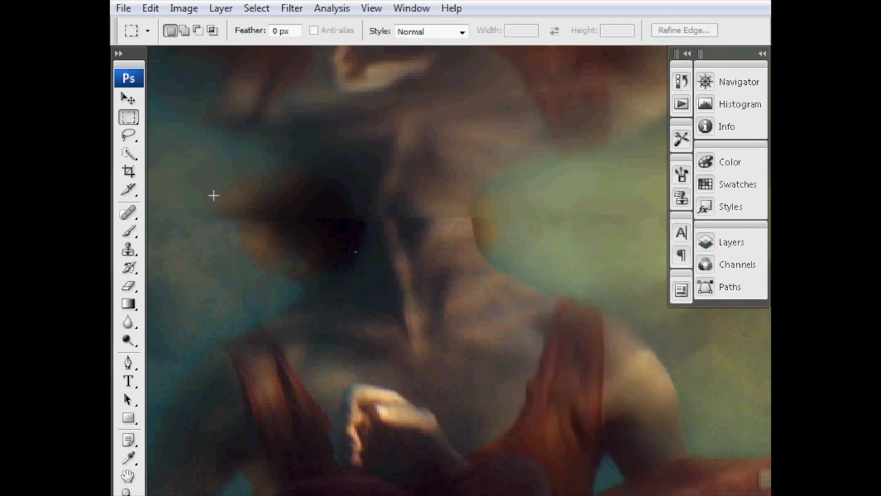
left_click(128, 303)
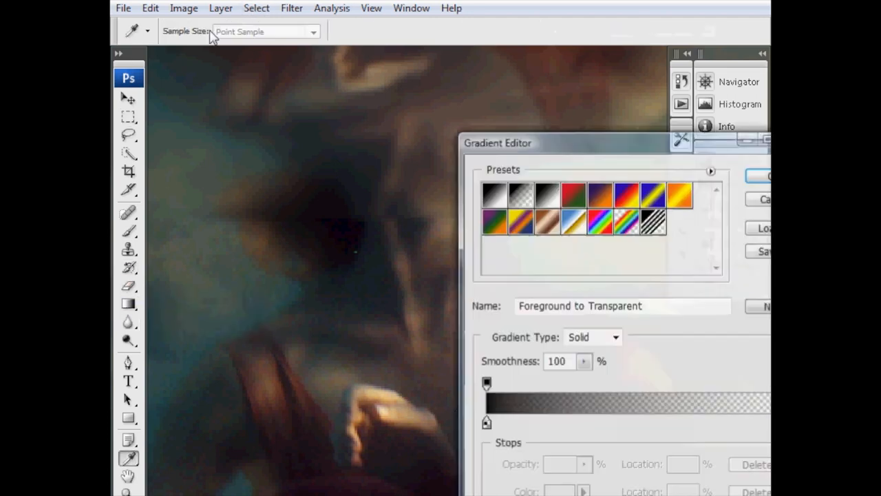
- Confirm the black-to-white gradient and check the reflection group mask in the Layers list
left_click(520, 194)
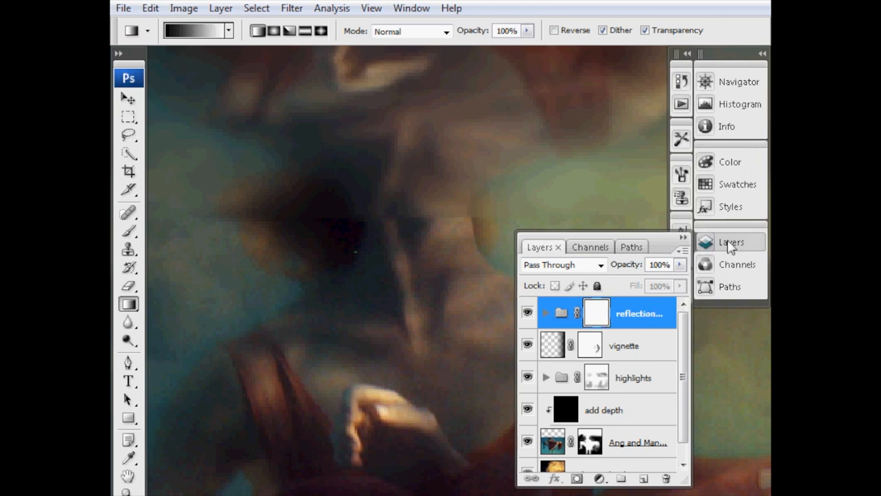
left_click(731, 242)
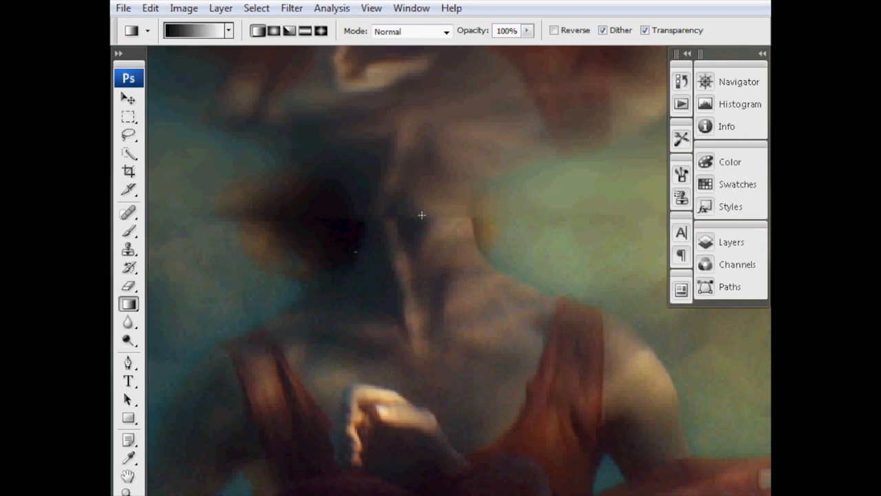
mouse_move(440, 65)
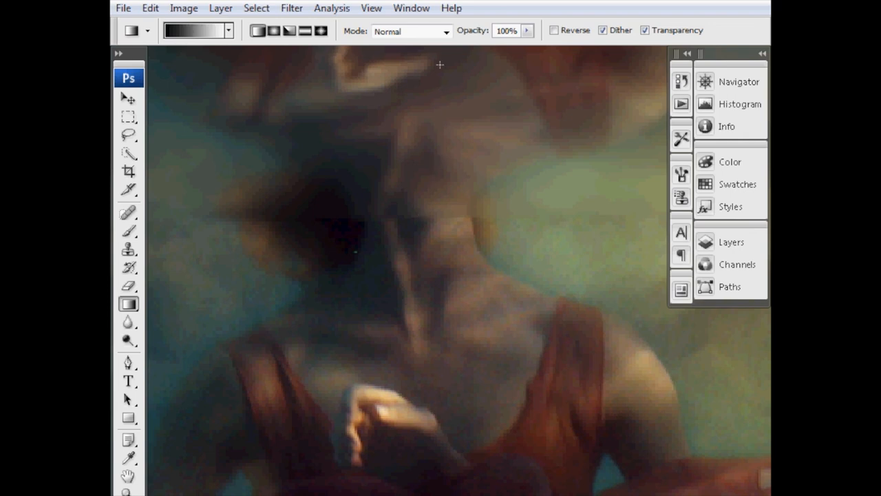
mouse_move(436, 215)
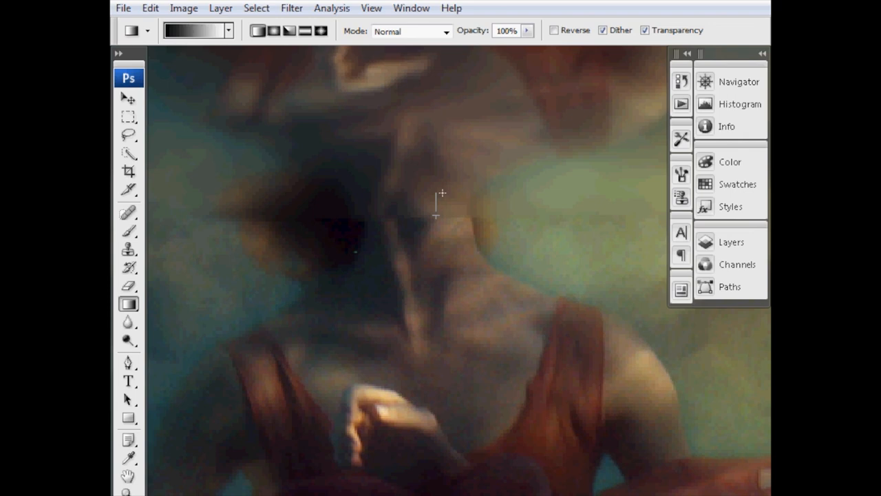
mouse_move(715, 226)
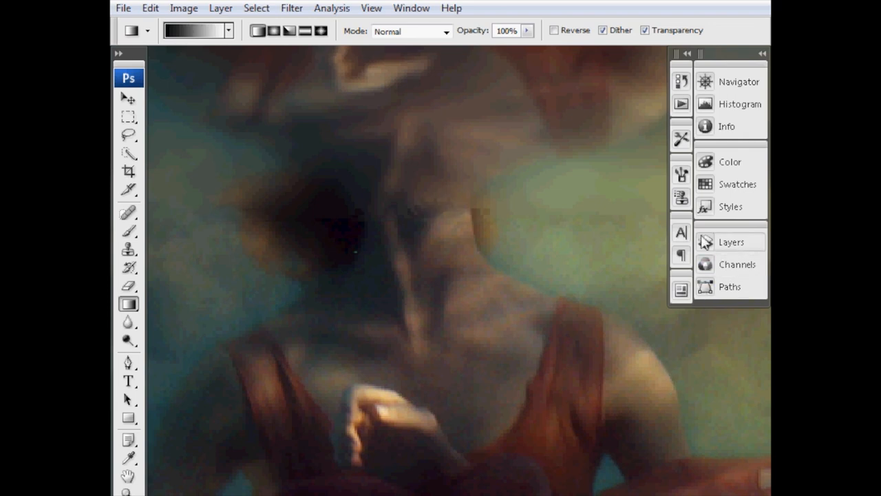
- Target the reflection group's mask and blend the join with a black-to-white gradient
left_click(731, 242)
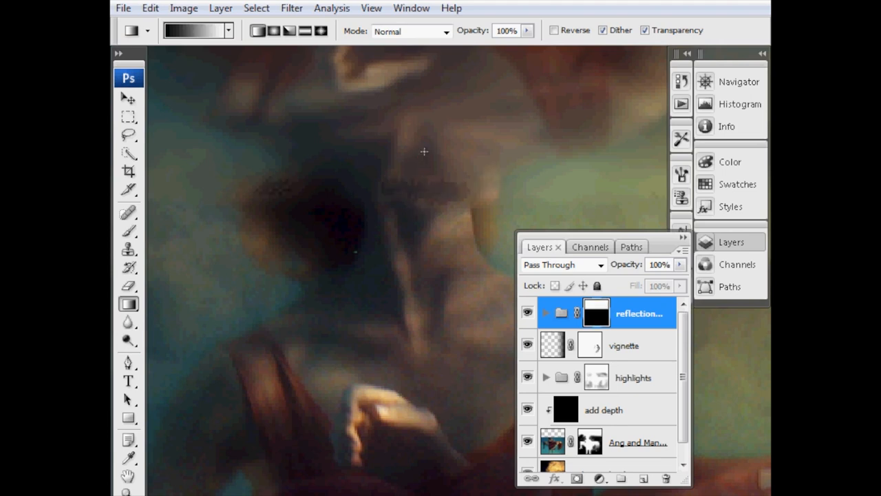
mouse_move(454, 226)
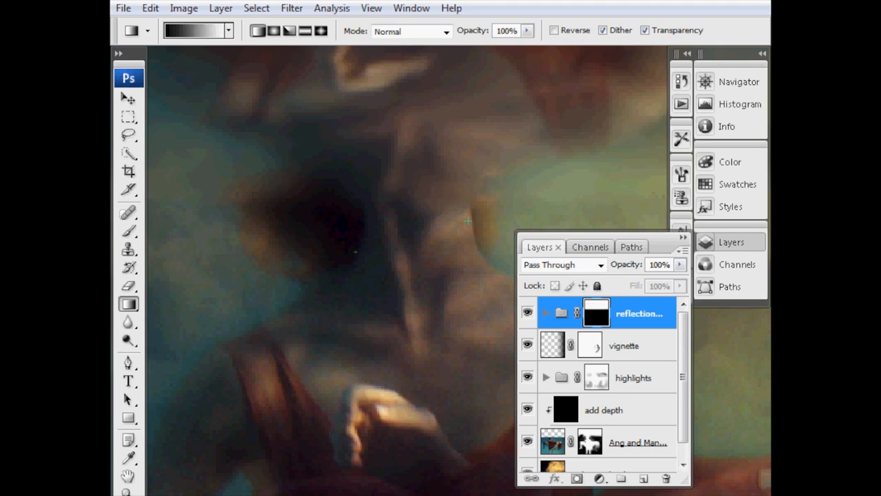
mouse_move(298, 160)
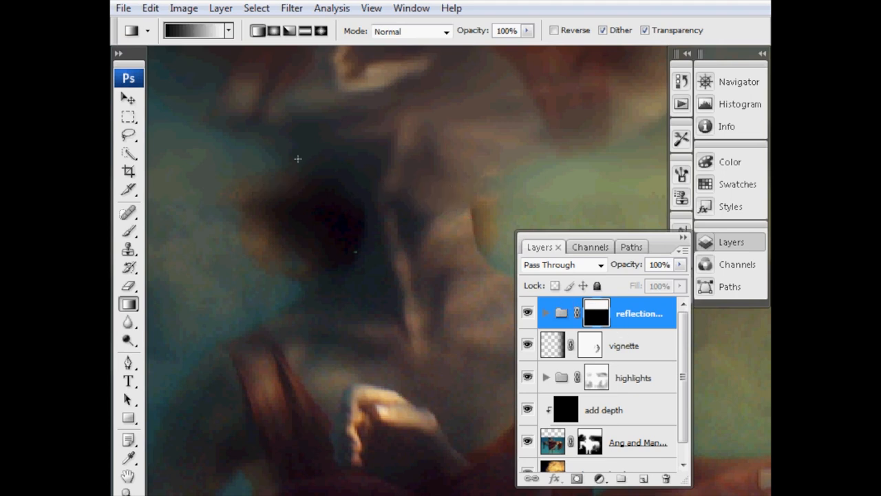
mouse_move(442, 176)
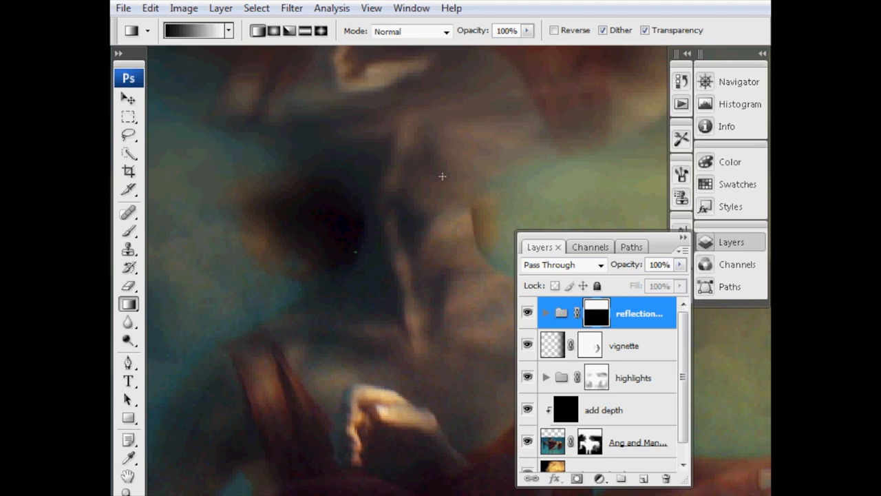
mouse_move(306, 218)
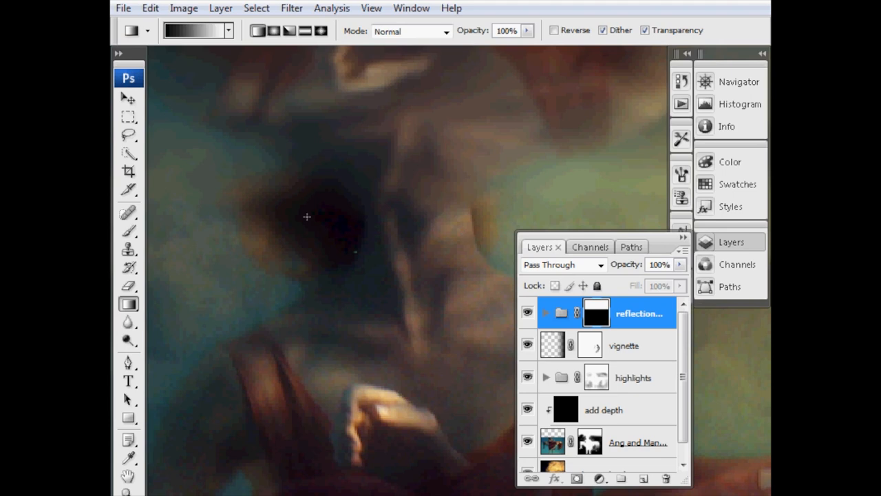
mouse_move(605, 268)
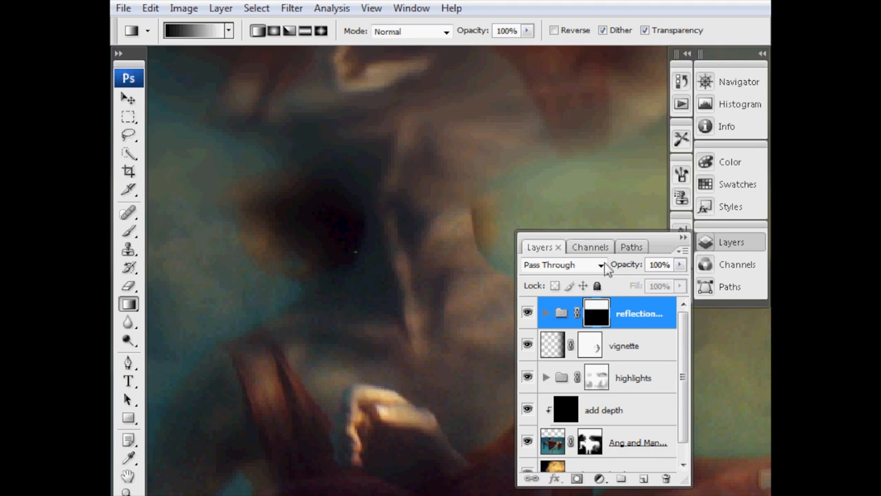
mouse_move(556, 285)
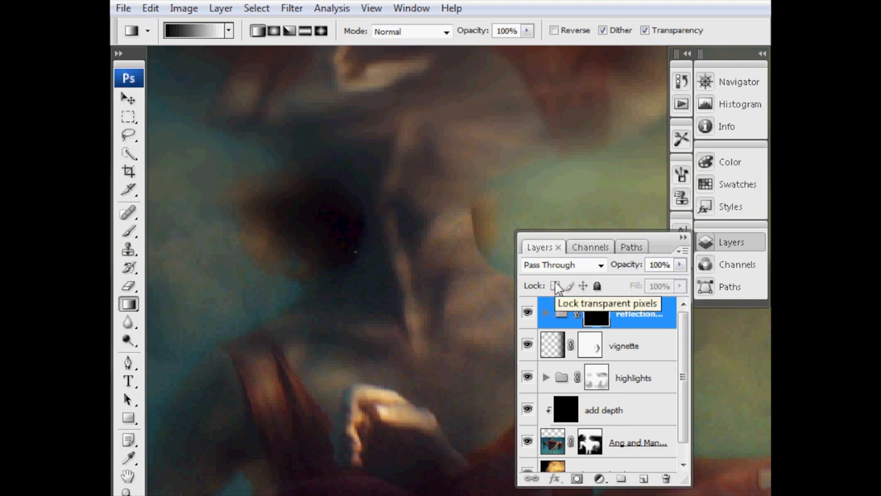
mouse_move(572, 337)
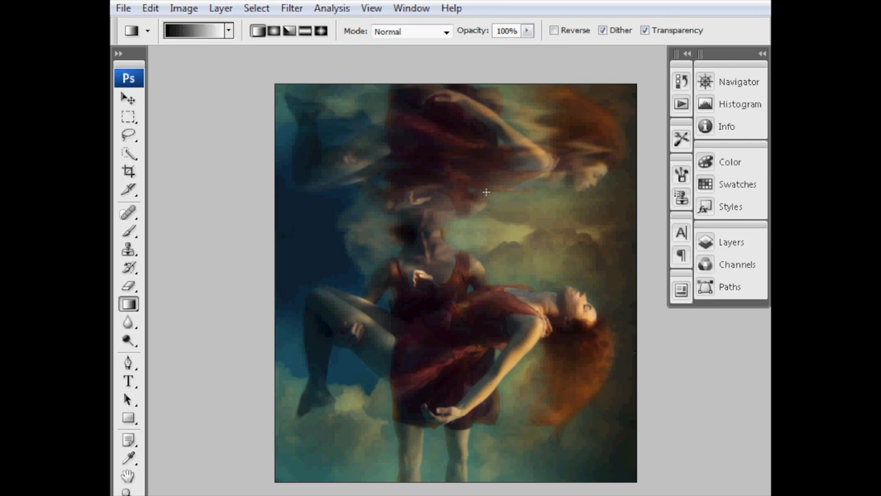
mouse_move(152, 187)
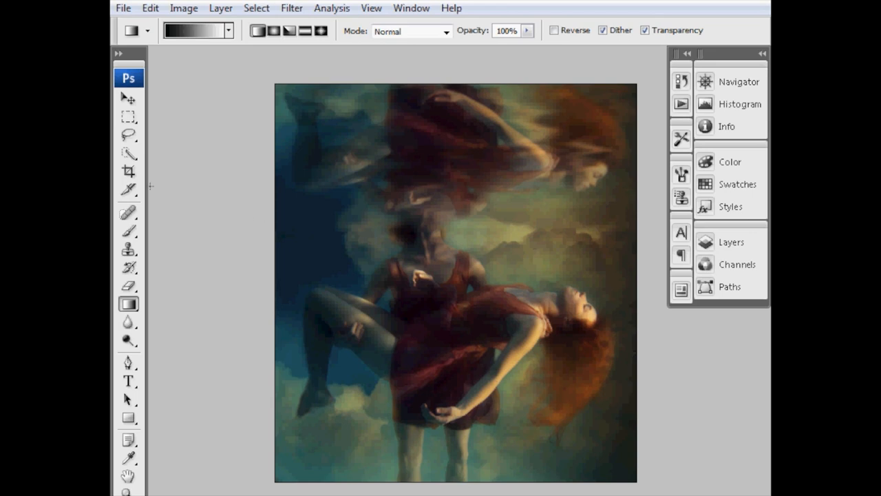
- Crop the composite to 30 cm height by pulling the crop box down from the top edge
left_click(129, 171)
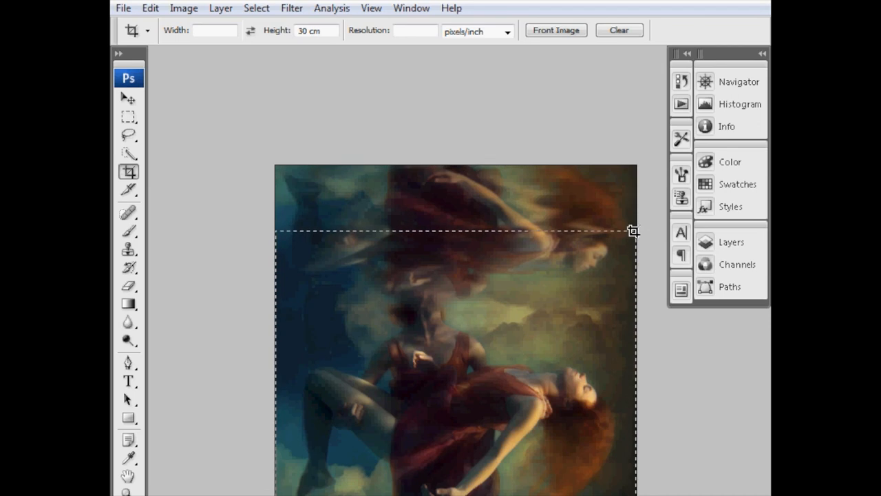
left_click_drag(632, 231, 650, 190)
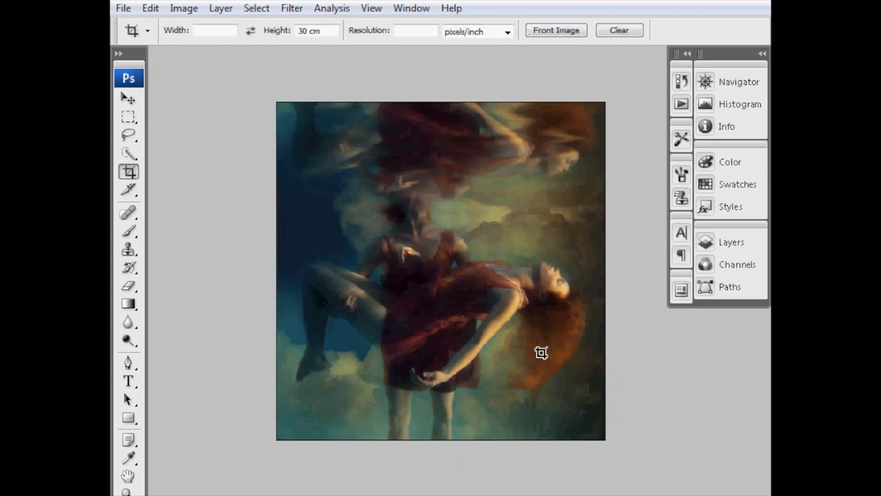
mouse_move(534, 157)
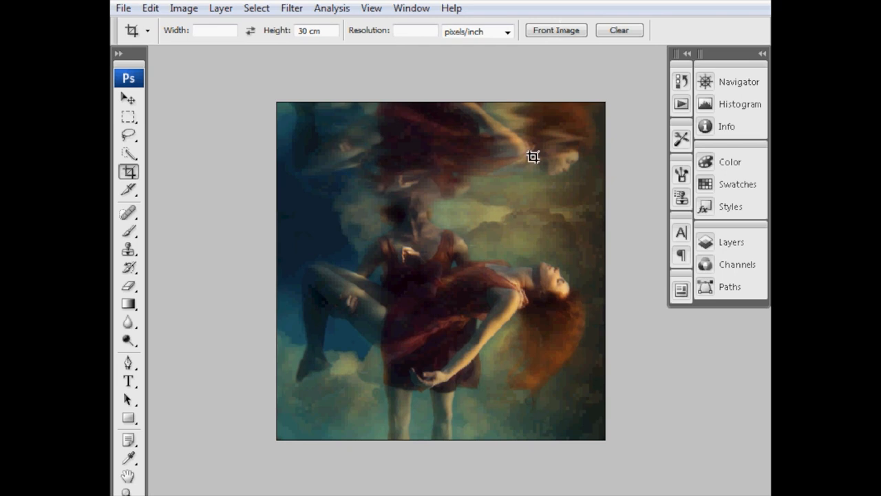
mouse_move(443, 322)
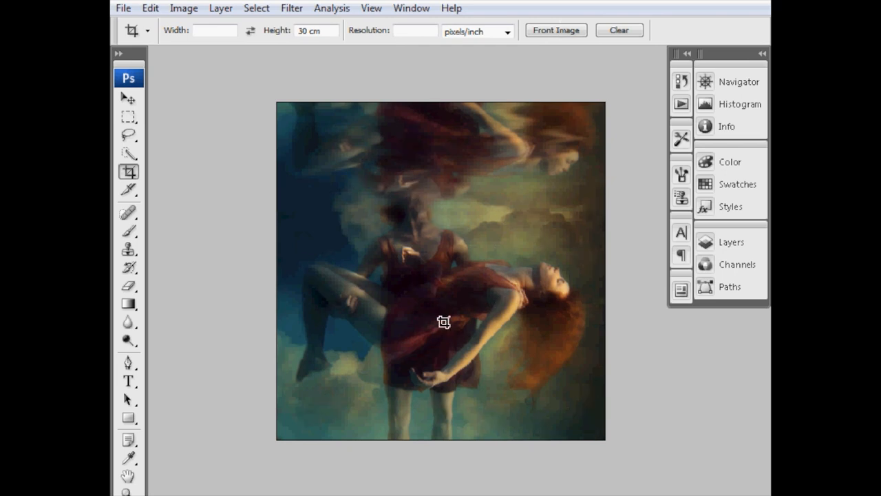
mouse_move(553, 141)
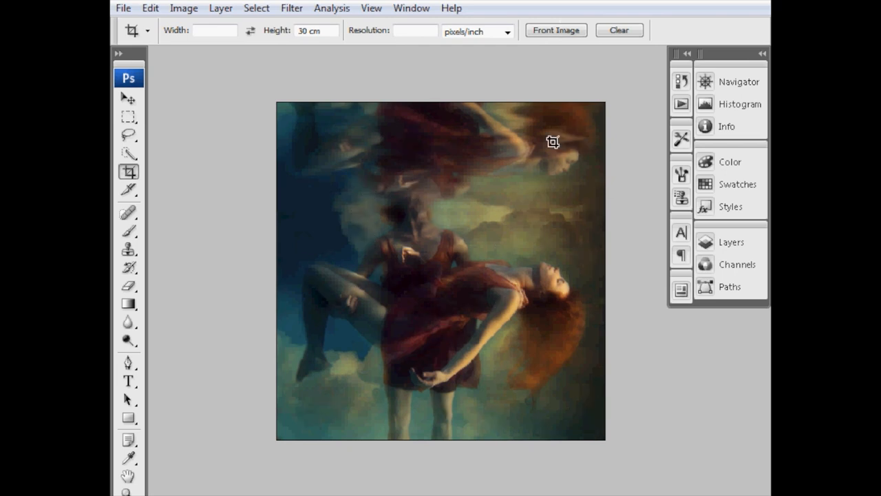
mouse_move(474, 174)
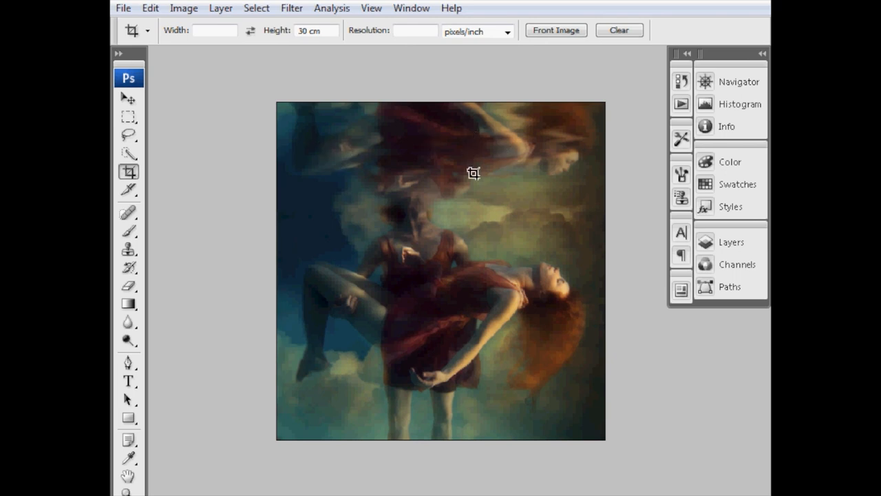
mouse_move(485, 194)
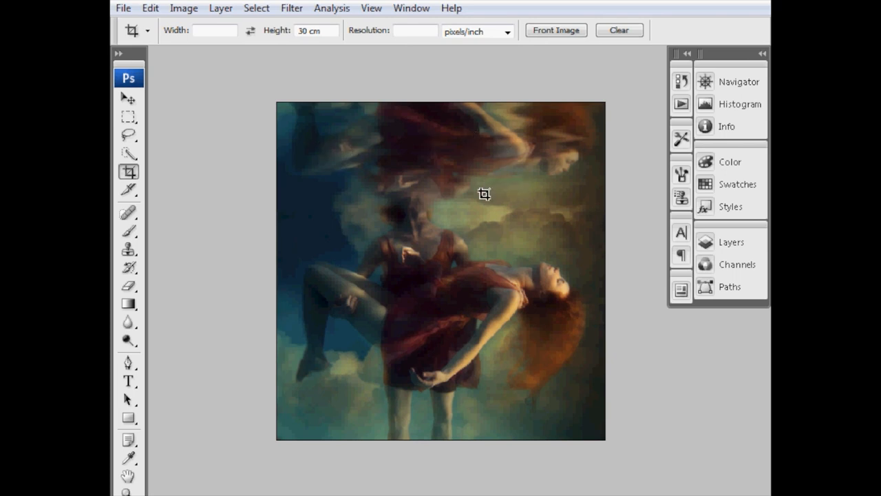
mouse_move(705, 311)
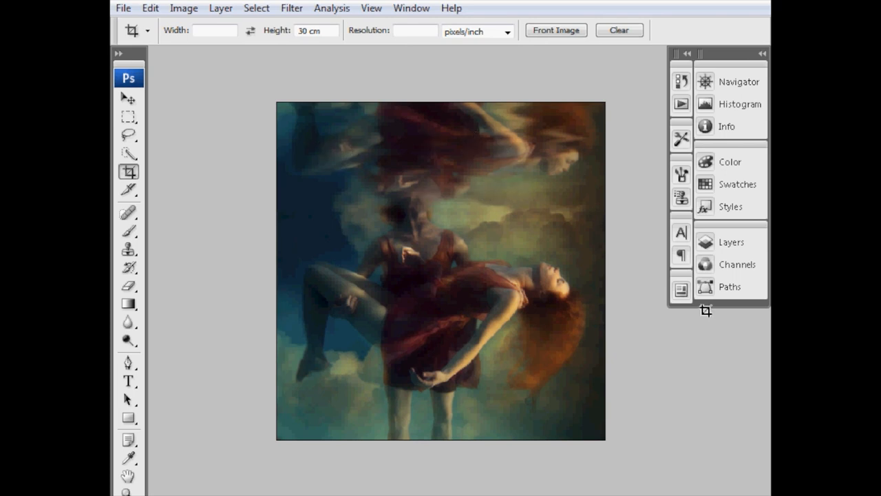
mouse_move(731, 242)
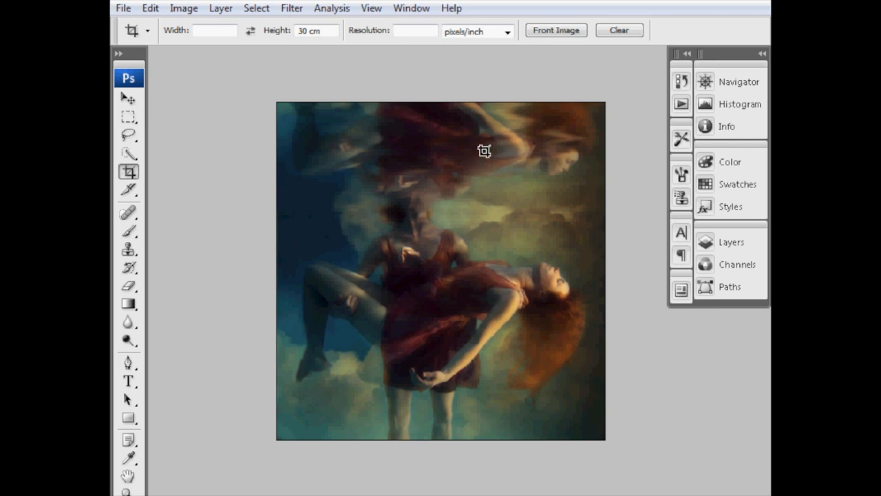
mouse_move(487, 179)
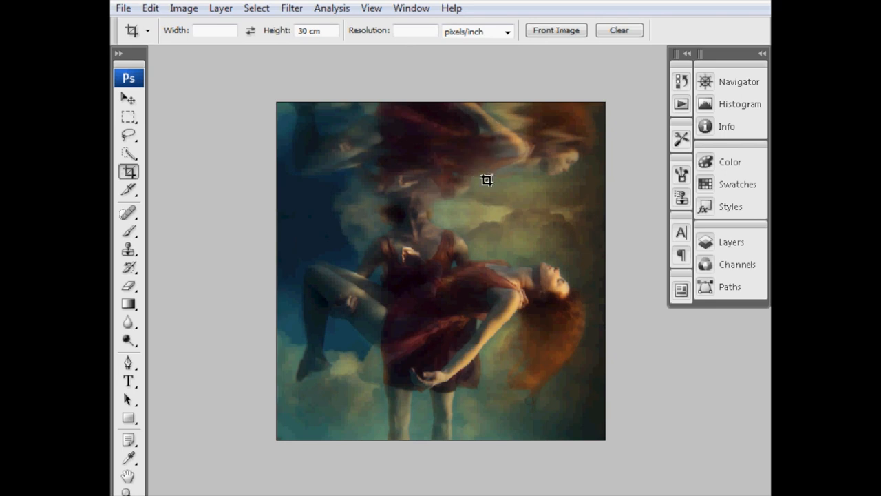
mouse_move(487, 174)
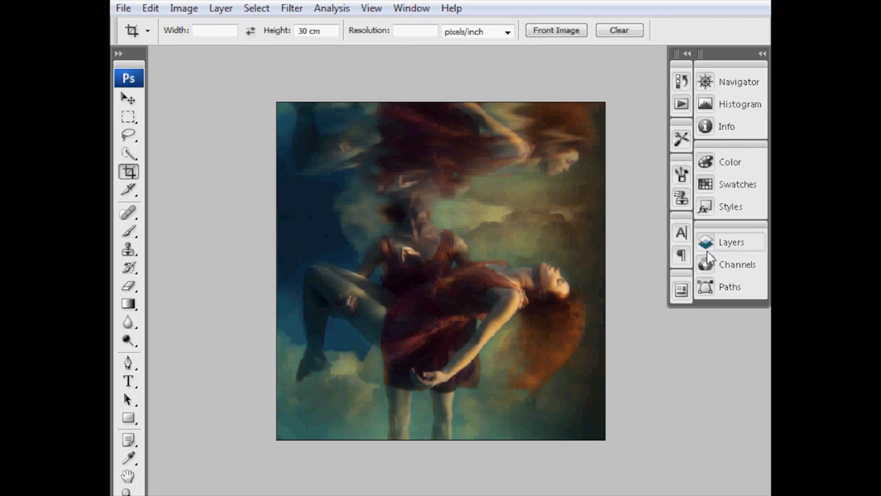
- With the Eyedropper active, bring up the foreground Color Picker for tinting Layer 7
left_click(731, 242)
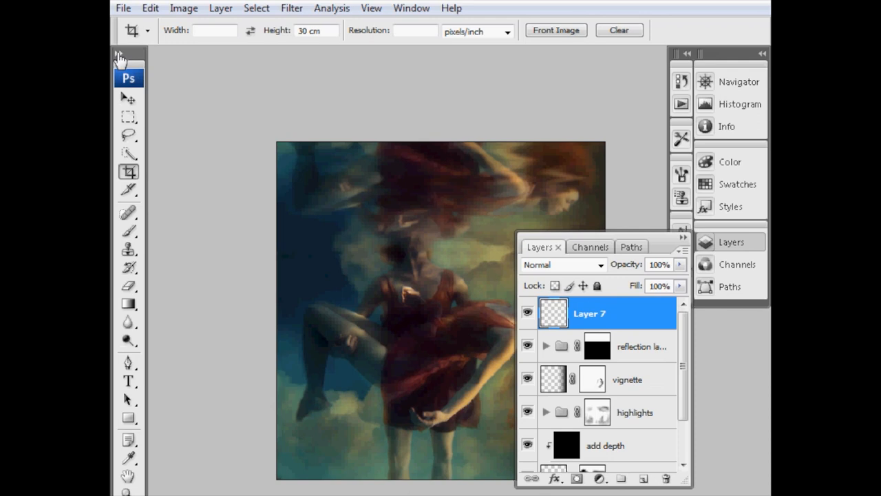
left_click(118, 54)
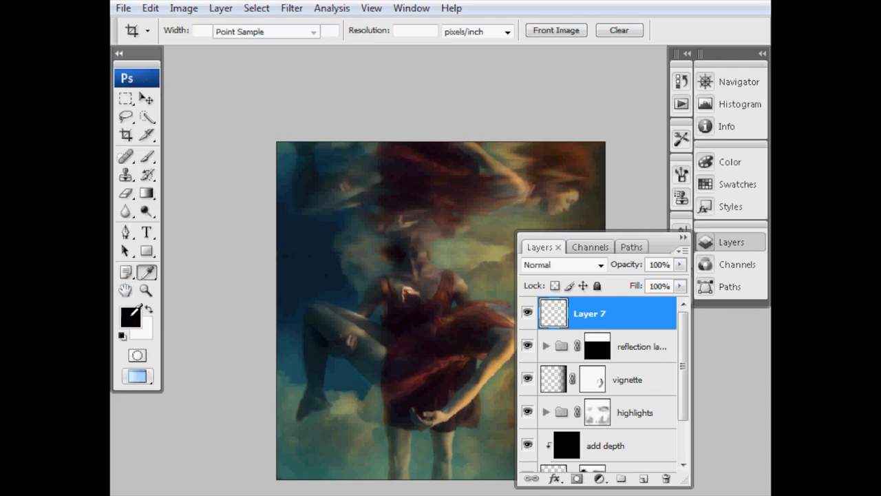
left_click(129, 317)
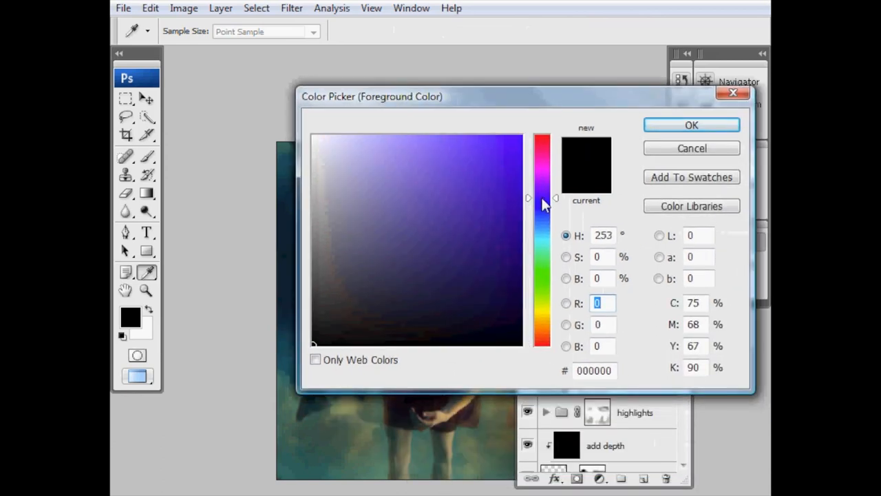
- Pick a deep navy blue #210d6c as the foreground colour and confirm it
left_click(504, 274)
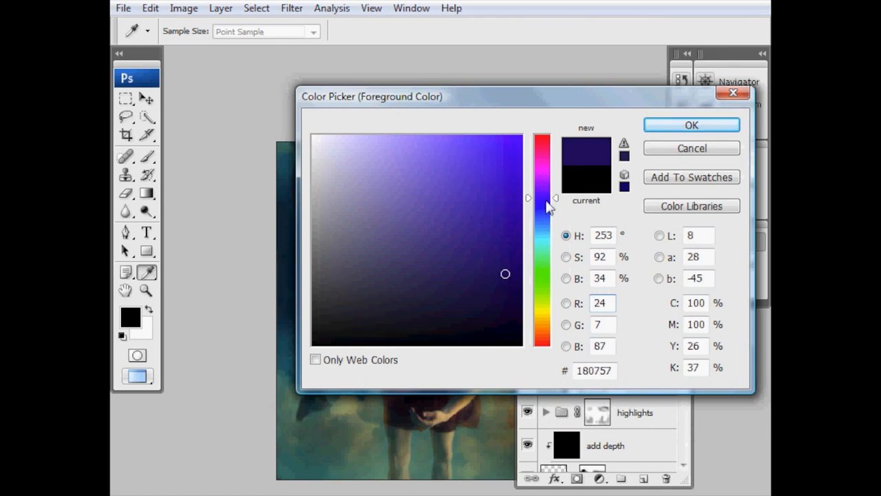
left_click(499, 257)
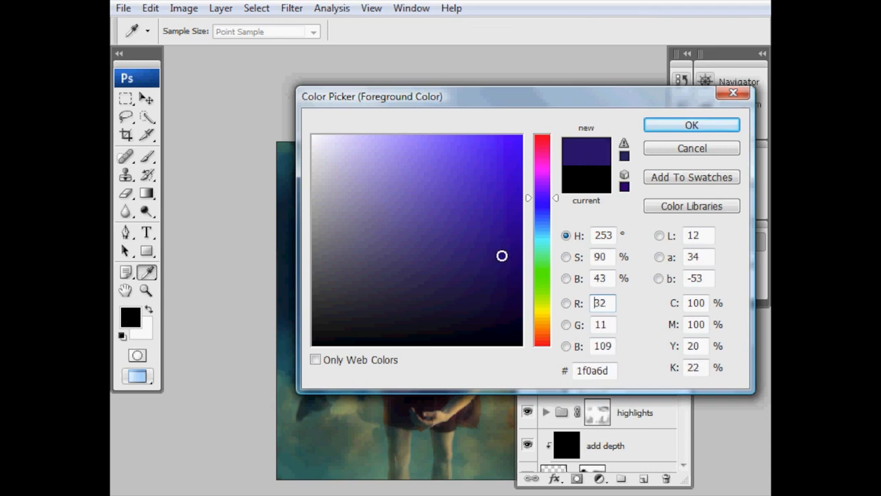
left_click_drag(501, 255, 496, 256)
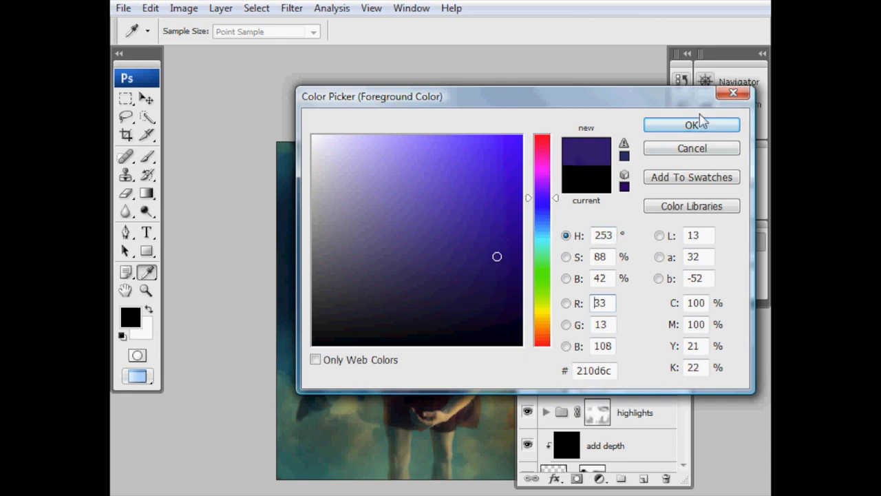
left_click(691, 124)
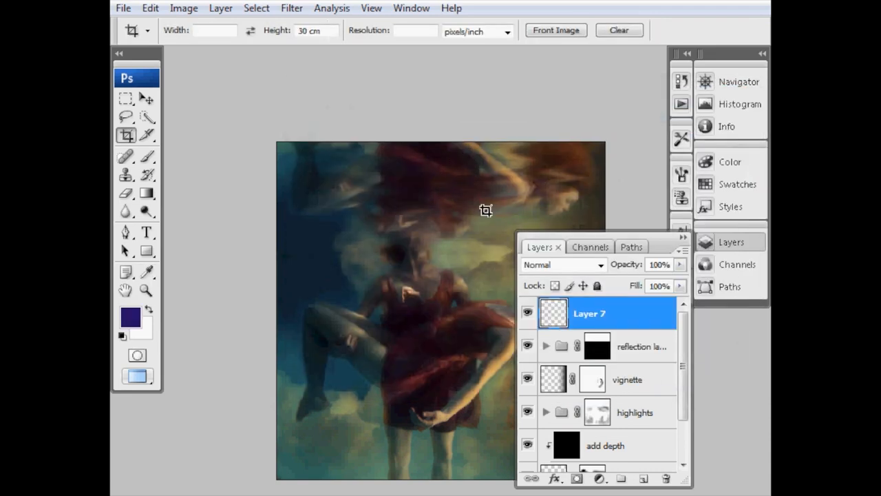
- Lay a navy Foreground-to-Transparent gradient fading down from the top of Layer 7
left_click(146, 192)
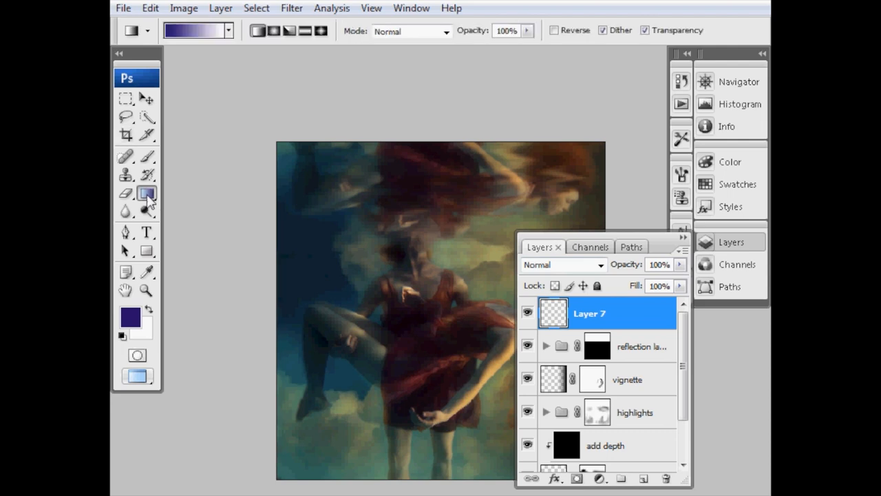
left_click(220, 30)
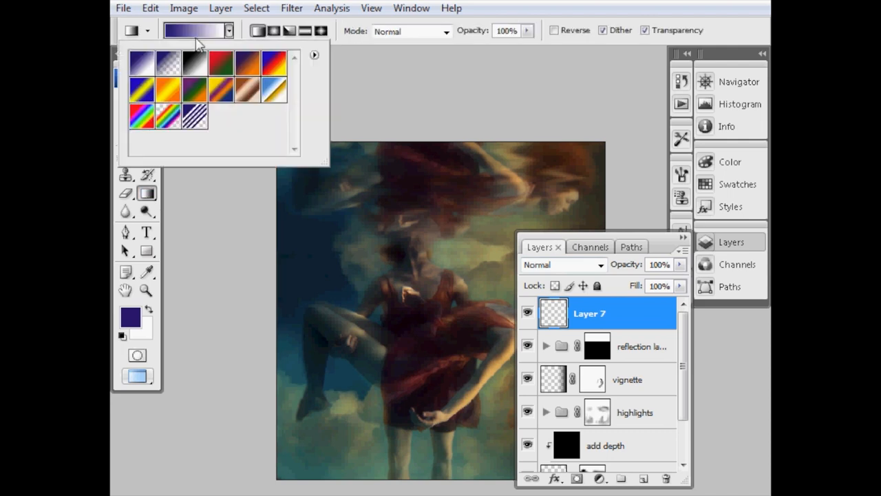
left_click(168, 62)
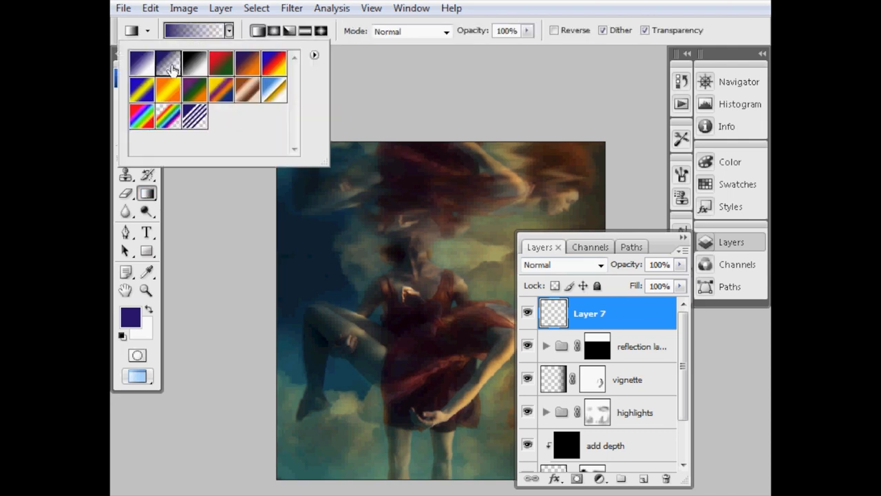
left_click(168, 64)
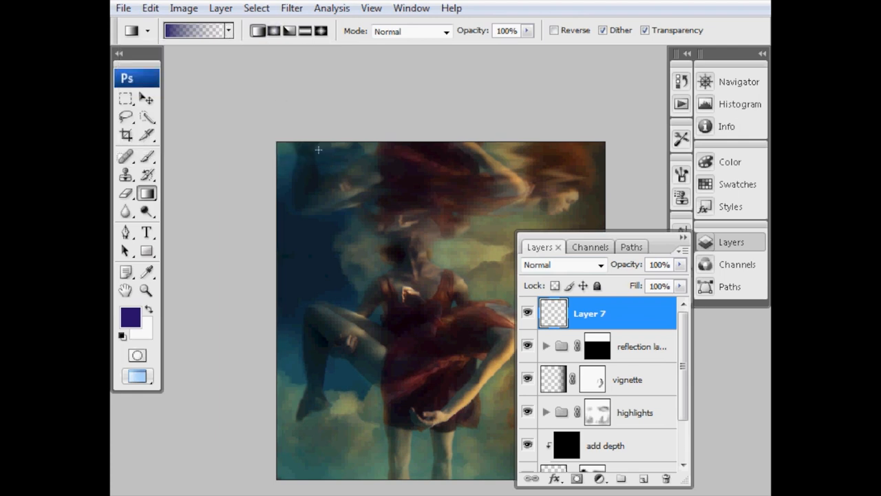
mouse_move(433, 210)
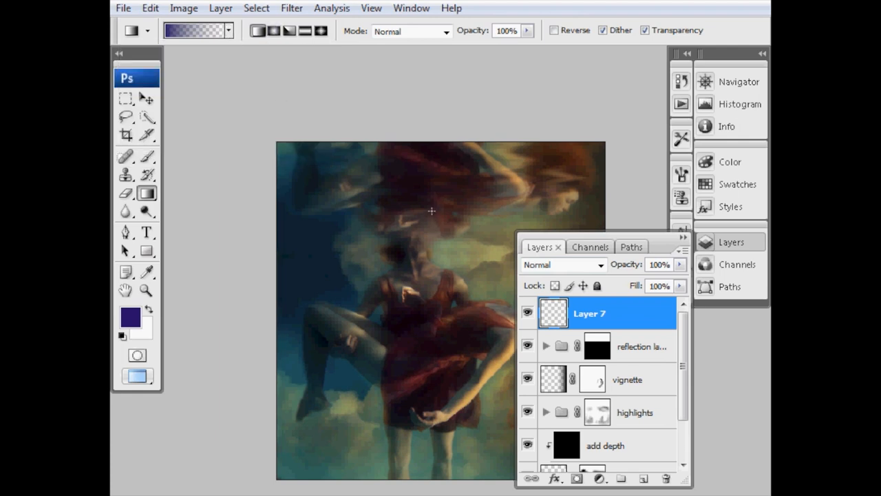
left_click_drag(432, 209, 424, 275)
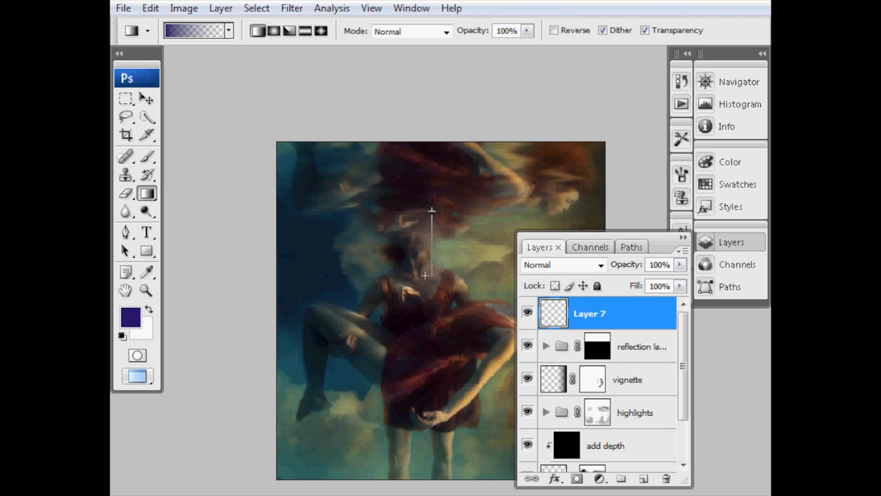
mouse_move(425, 274)
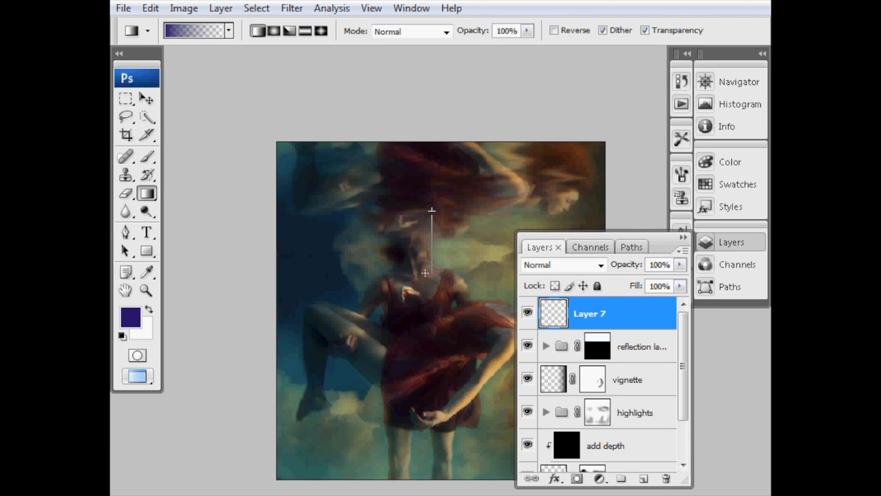
mouse_move(426, 273)
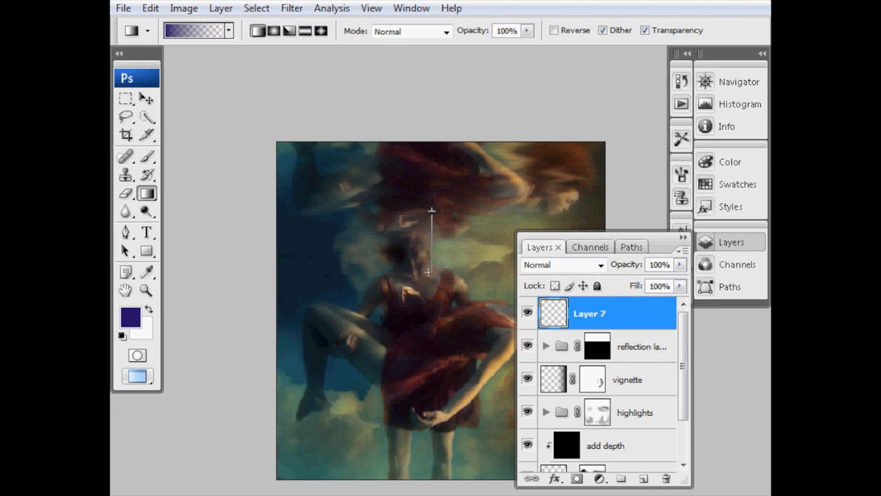
mouse_move(423, 272)
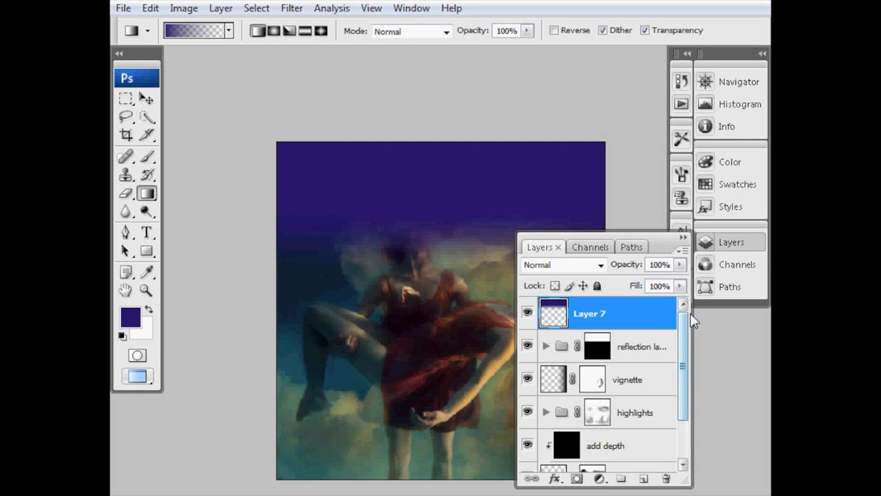
- Blend Layer 7 as Soft Light at 23% opacity, toggling visibility to compare
left_click(562, 264)
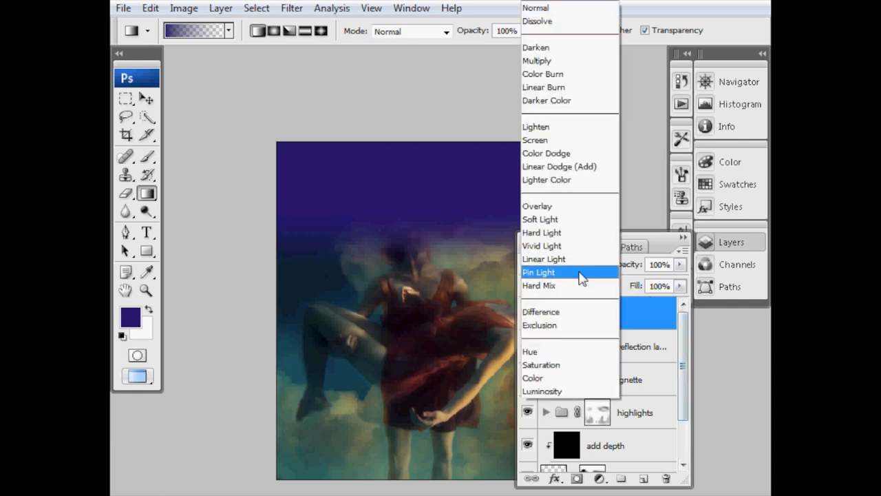
left_click(540, 219)
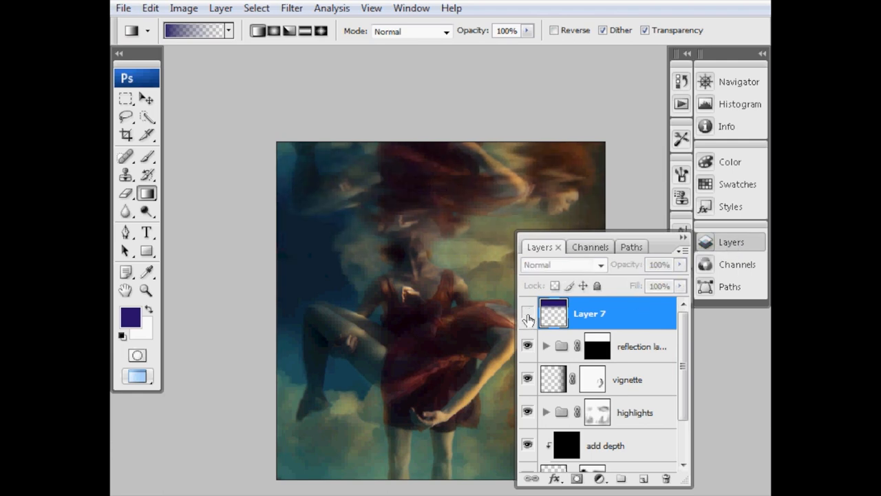
left_click(529, 314)
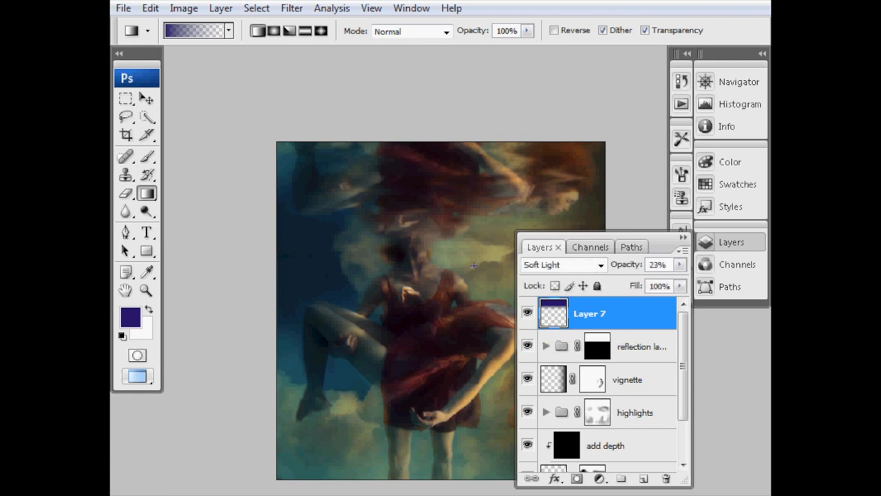
left_click(731, 243)
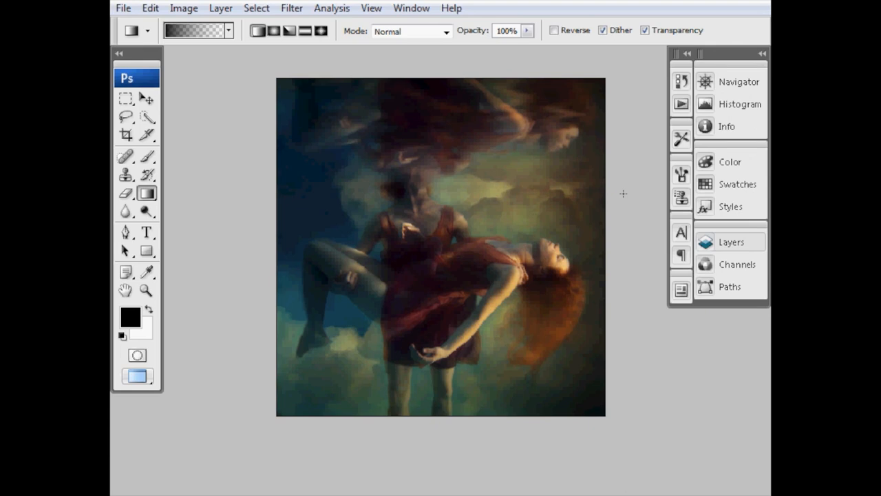
- Add a Hue/Saturation adjustment layer from the Layers panel's adjustment menu
left_click(731, 242)
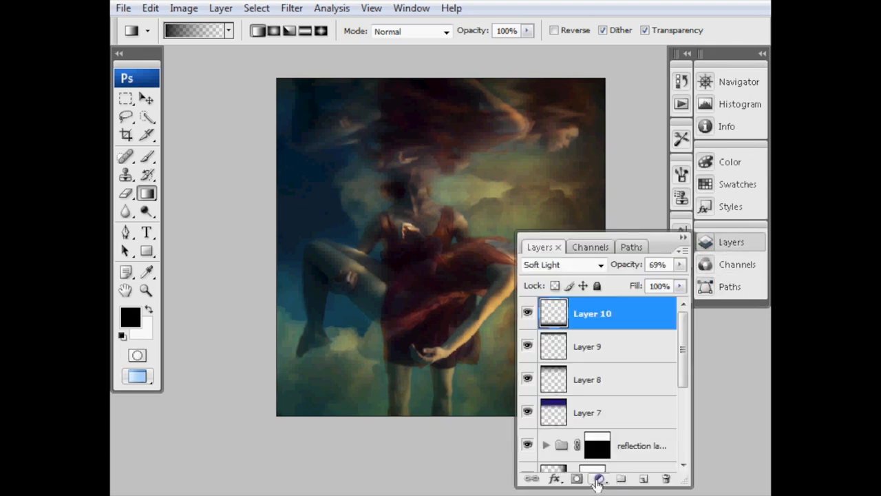
left_click(597, 478)
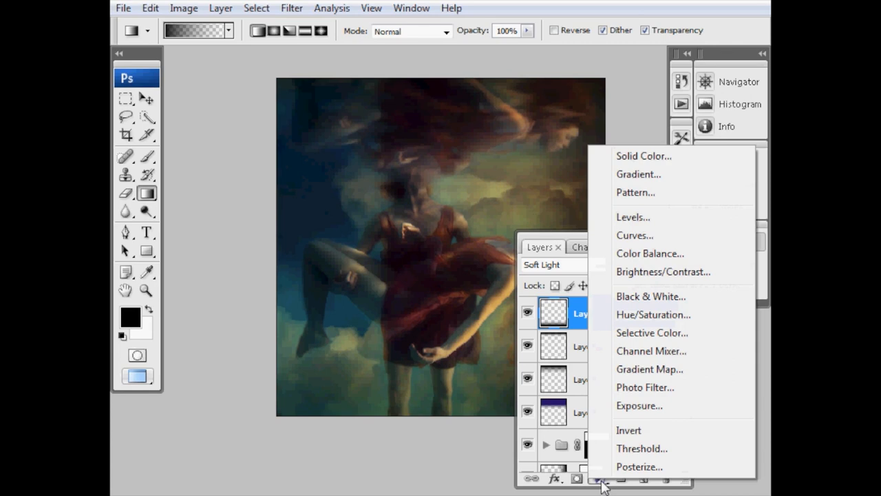
mouse_move(667, 314)
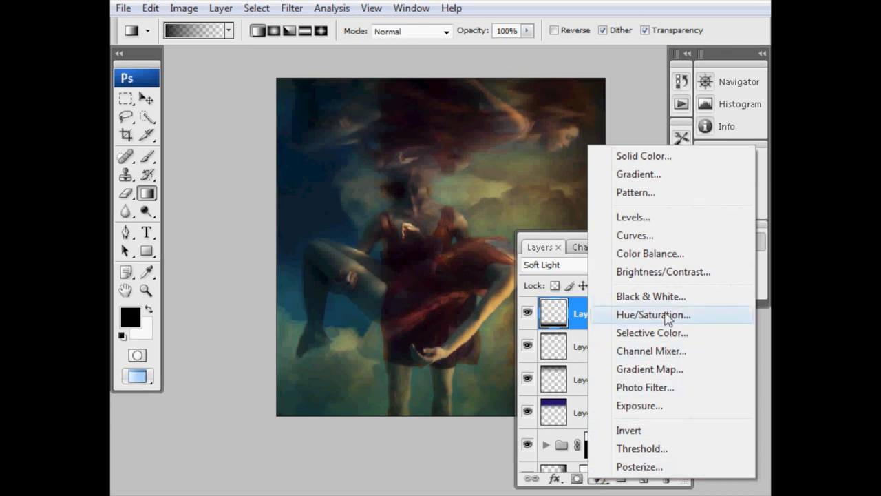
left_click(653, 313)
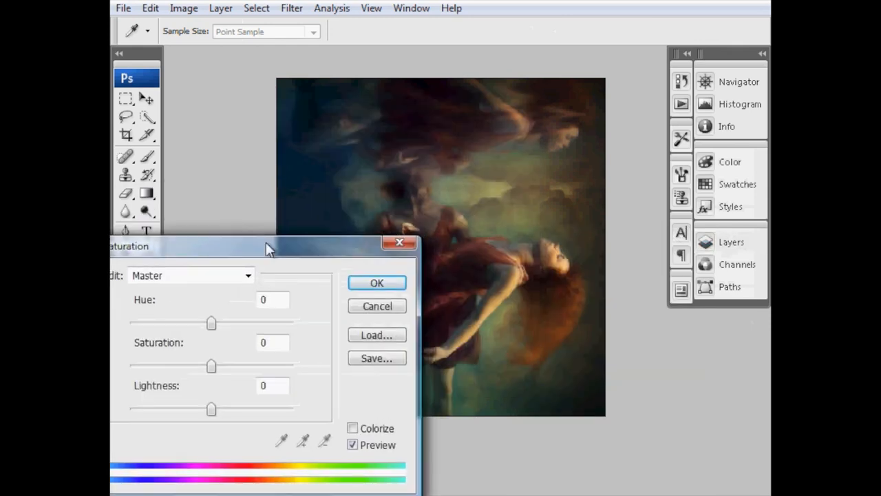
- Give the Blues a slight saturation boost in the Hue/Saturation dialog
left_click_drag(268, 247, 300, 234)
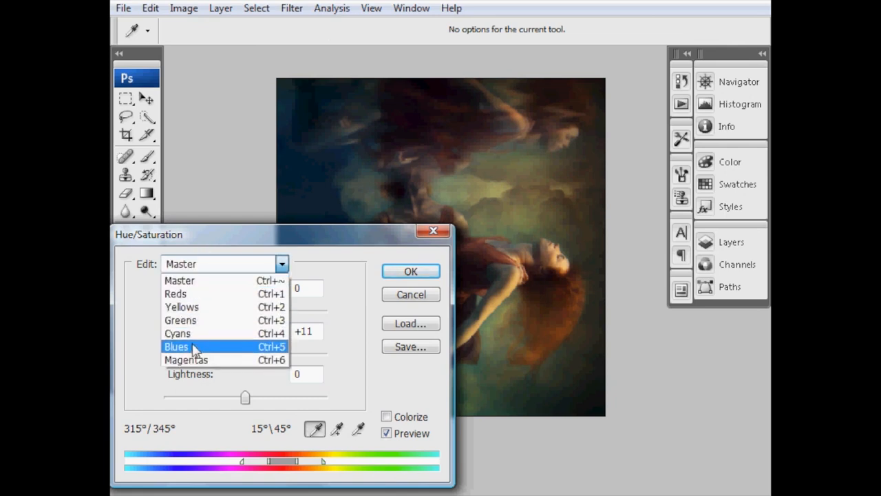
left_click(176, 347)
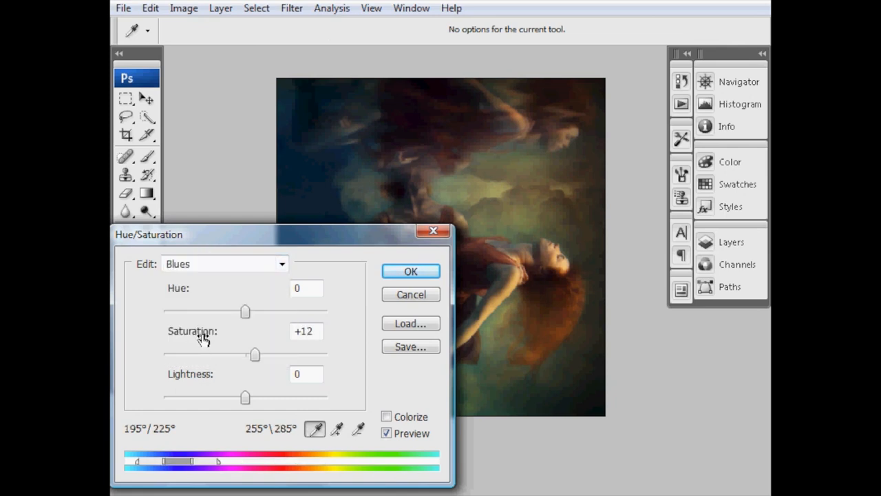
left_click_drag(253, 355, 256, 356)
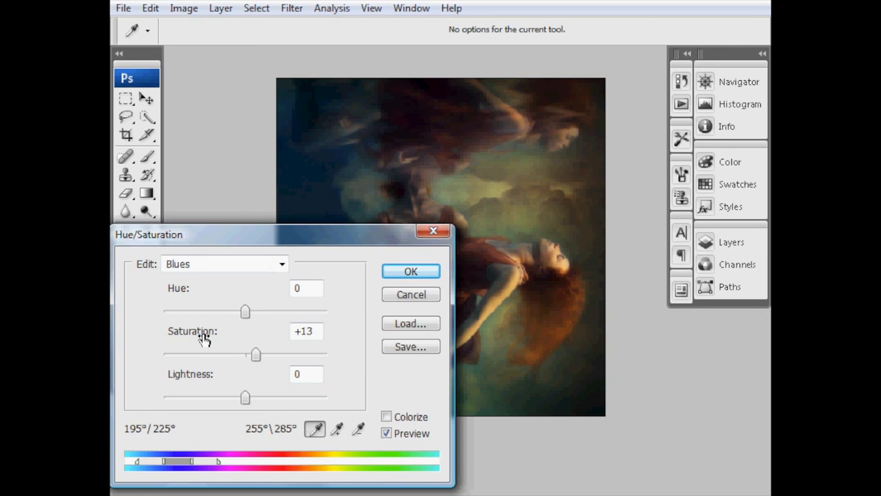
- Switch Edit to Cyans and settle their saturation at +5
left_click(224, 265)
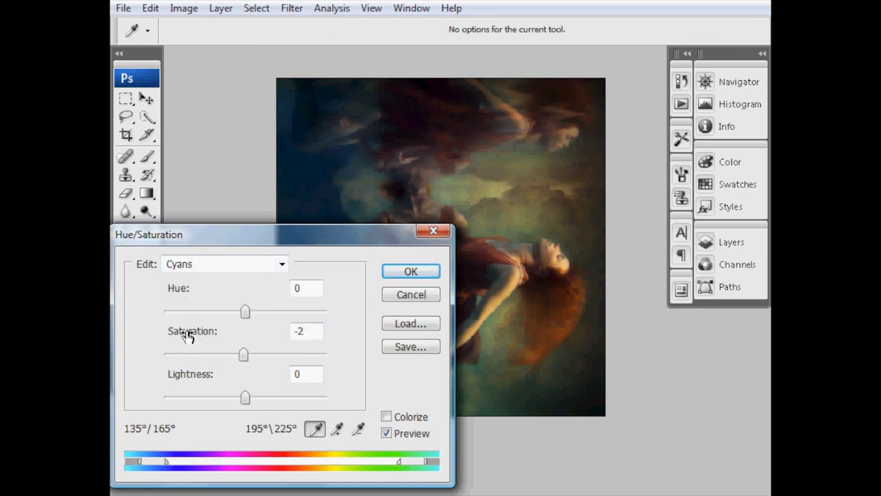
left_click_drag(245, 354, 259, 354)
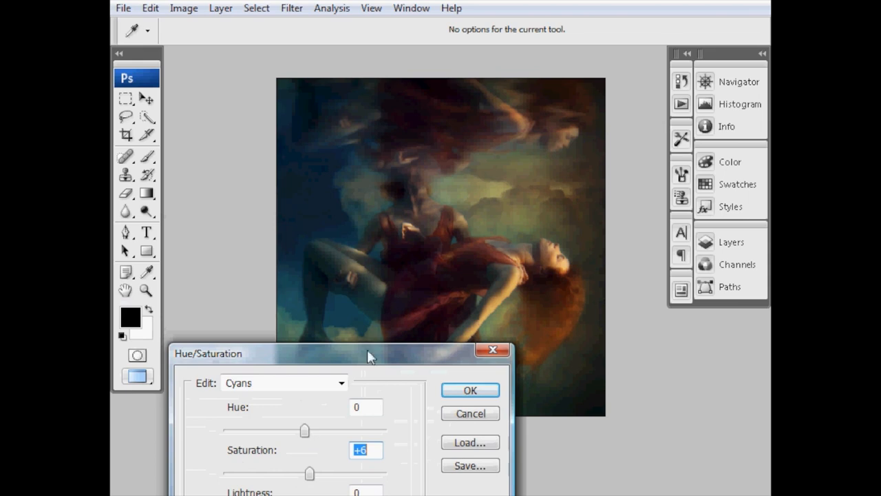
left_click_drag(369, 353, 327, 324)
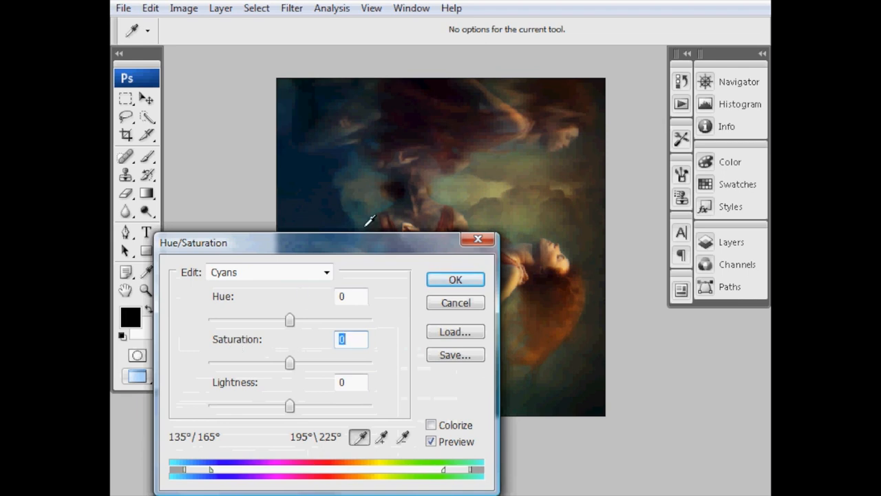
left_click_drag(289, 362, 359, 362)
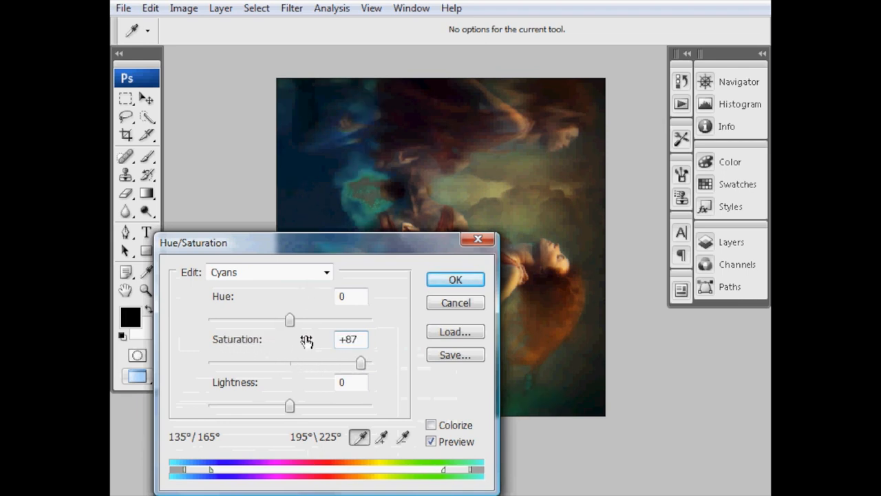
left_click_drag(359, 363, 296, 363)
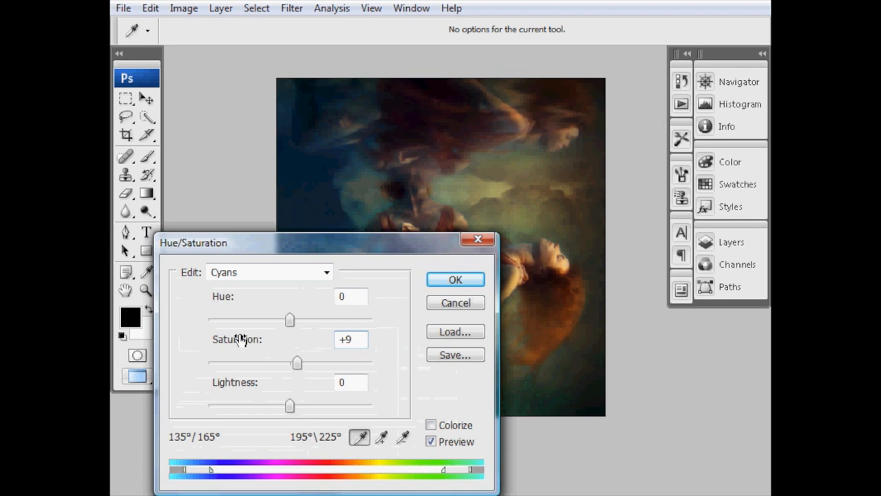
left_click_drag(297, 364, 293, 364)
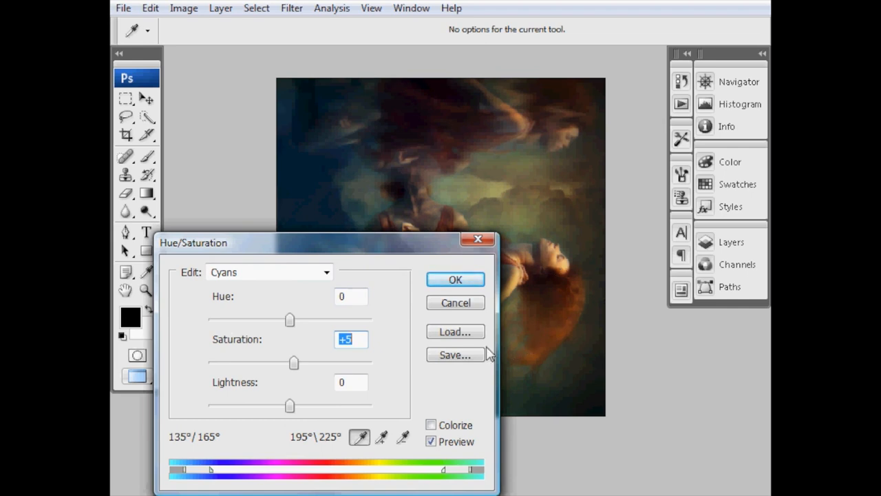
- Switch Edit to Yellows and settle their saturation at +11
left_click(268, 272)
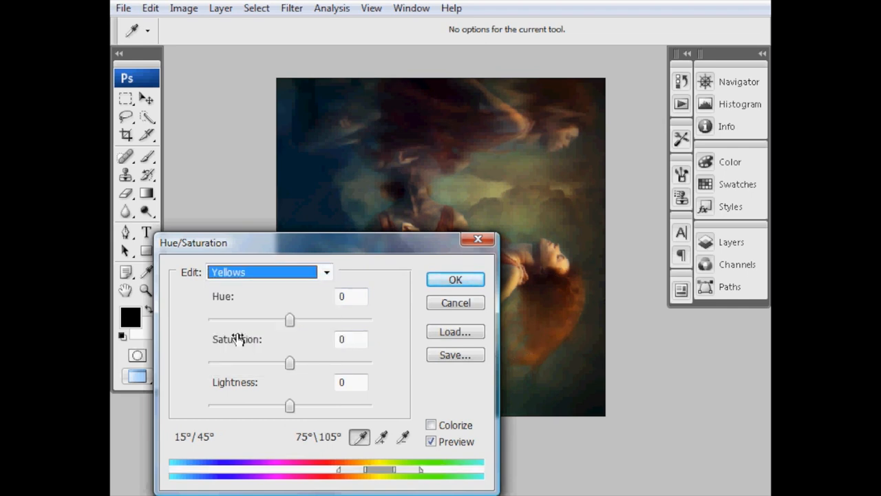
left_click_drag(289, 364, 331, 363)
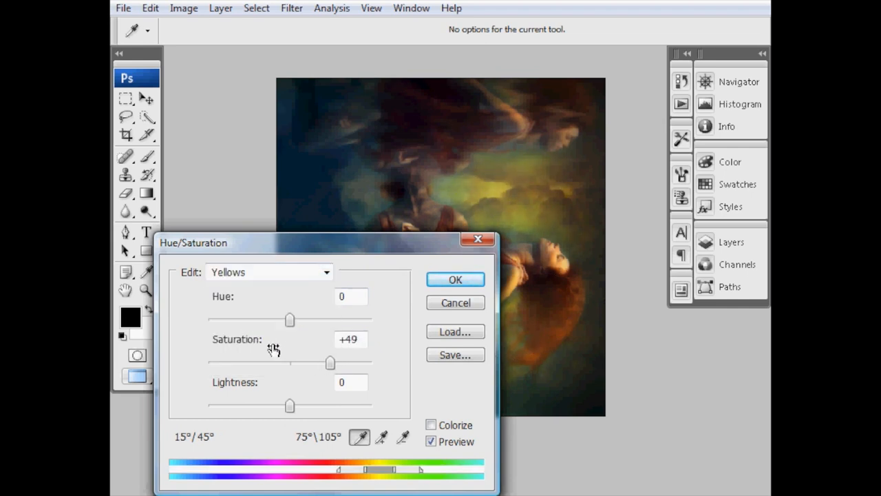
left_click_drag(329, 364, 305, 363)
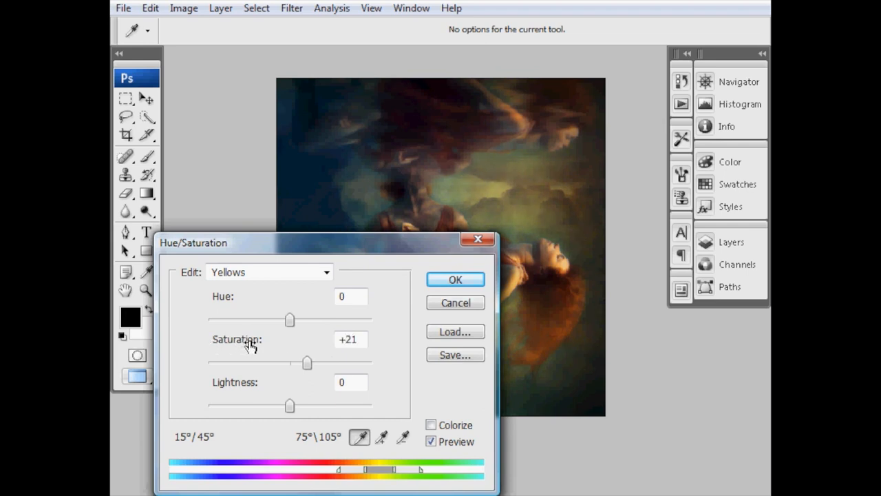
left_click_drag(306, 363, 303, 364)
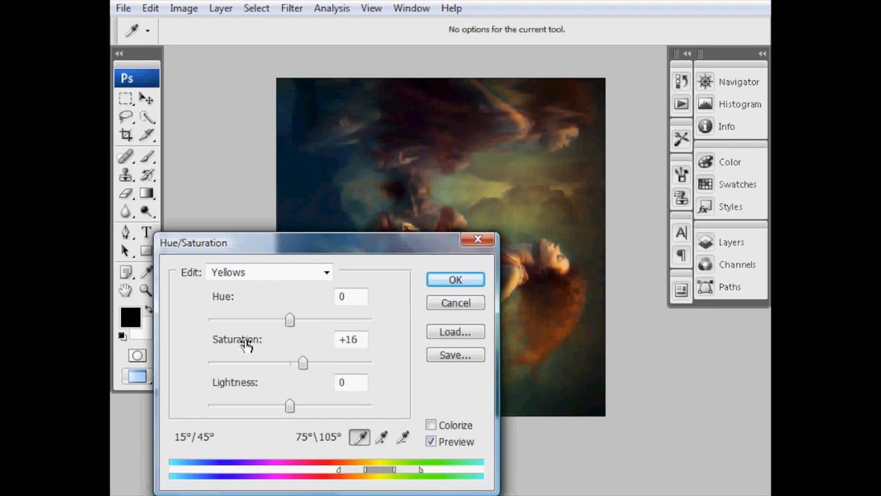
left_click_drag(303, 363, 300, 364)
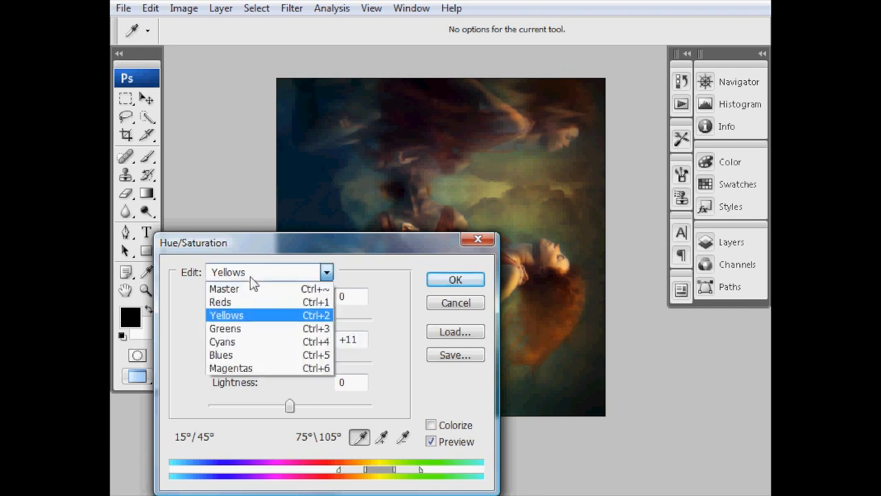
- On the Master channel, nudge saturation up slightly and settle lightness at a small +5 lift
left_click(223, 289)
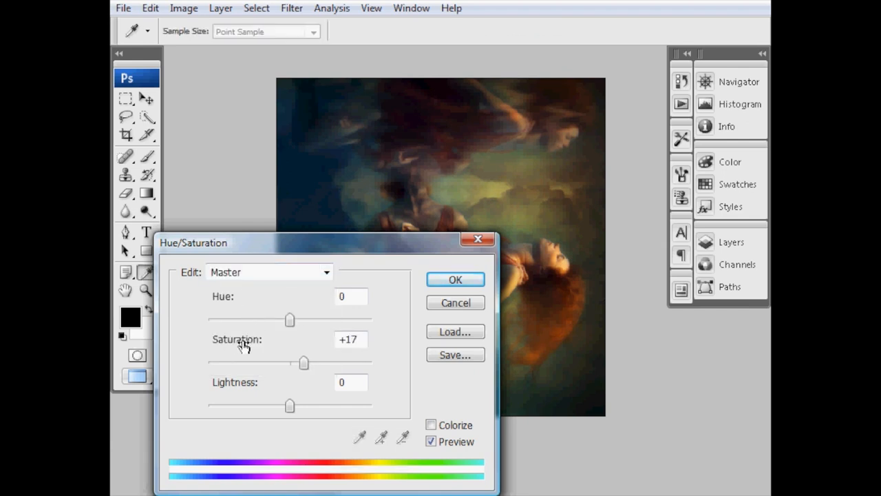
left_click_drag(304, 364, 301, 363)
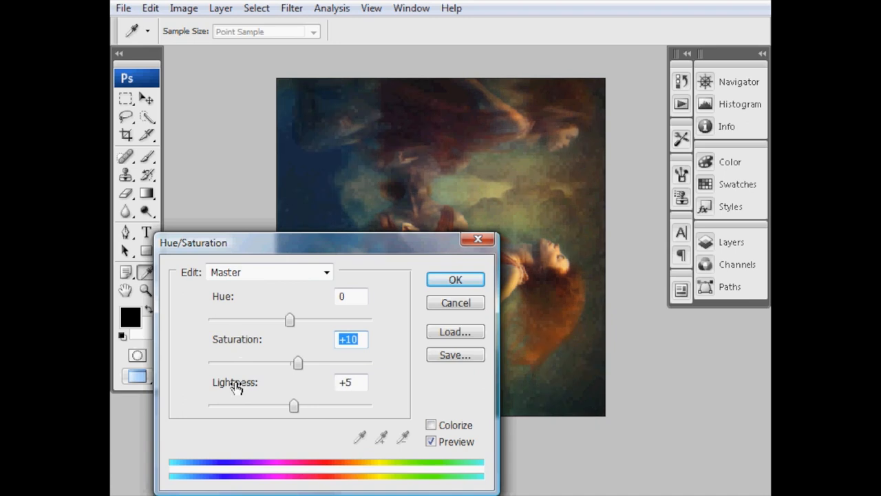
left_click_drag(294, 405, 292, 404)
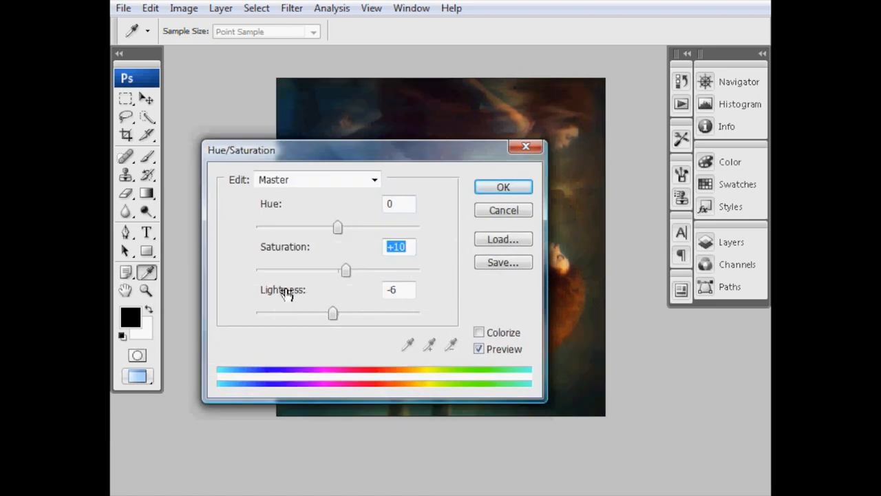
left_click_drag(334, 314, 347, 314)
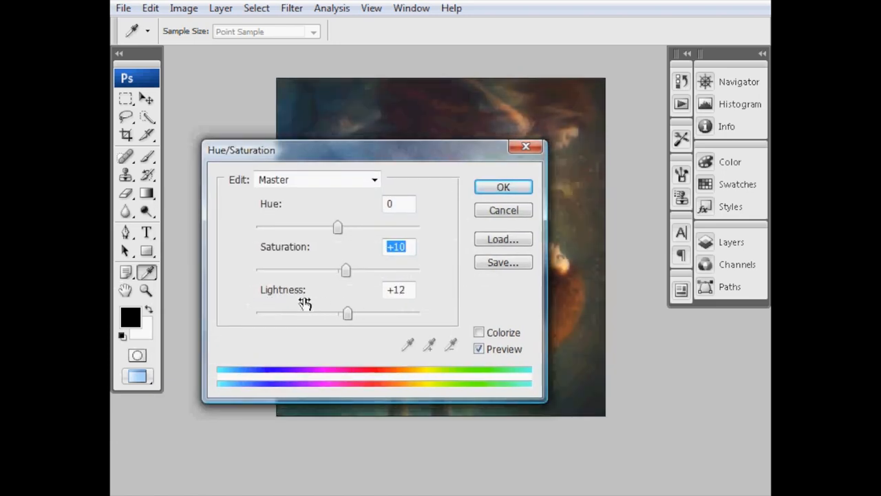
left_click_drag(347, 314, 341, 314)
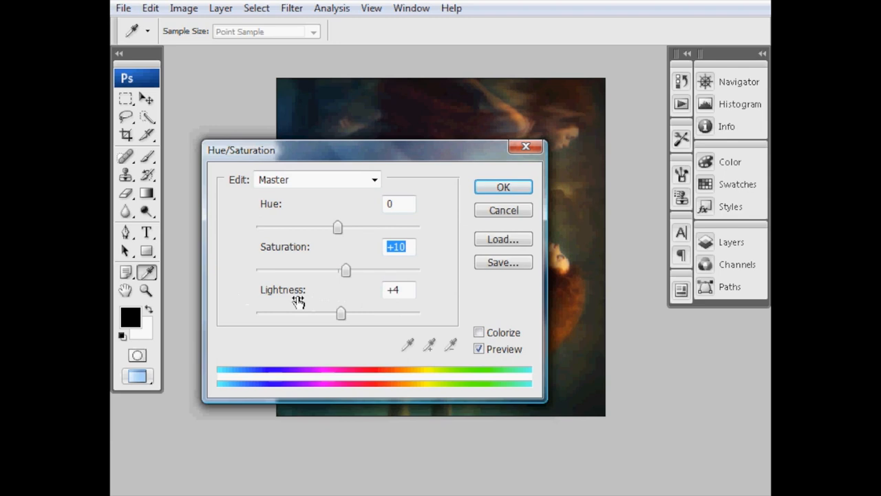
left_click_drag(342, 314, 344, 314)
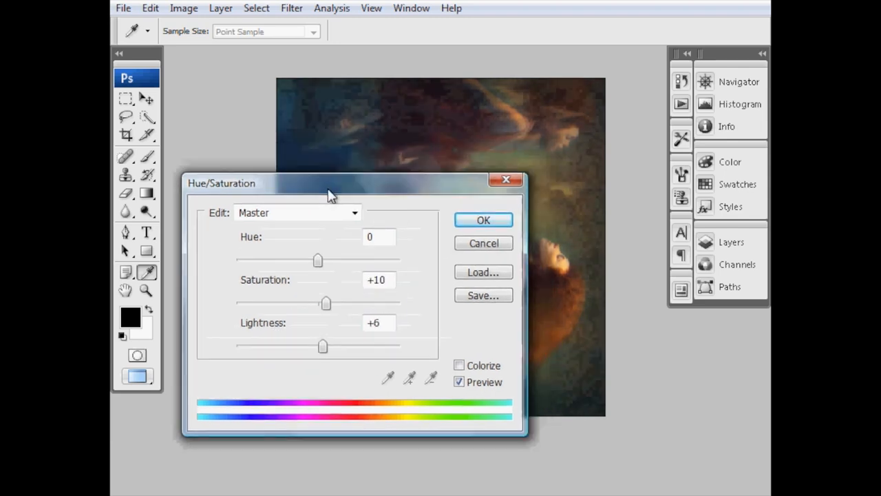
- Move the Hue/Saturation dialog off the figure and raise Master saturation to about +15
left_click_drag(331, 183, 268, 237)
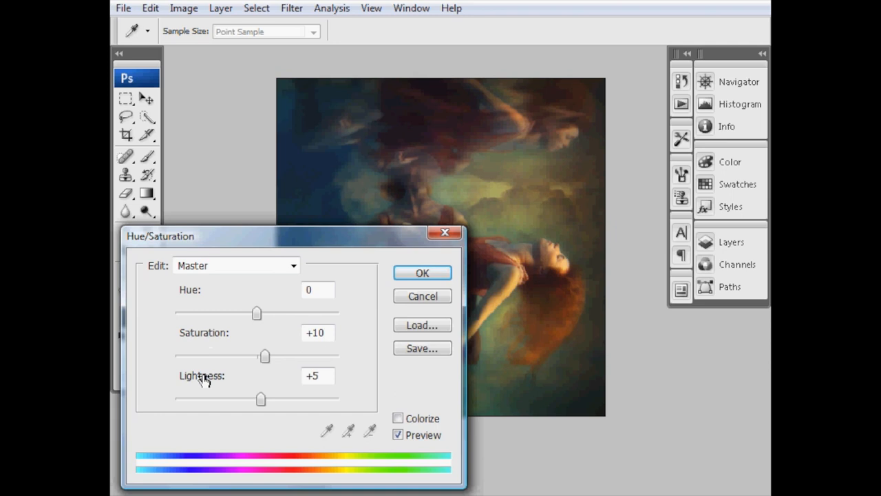
mouse_move(212, 337)
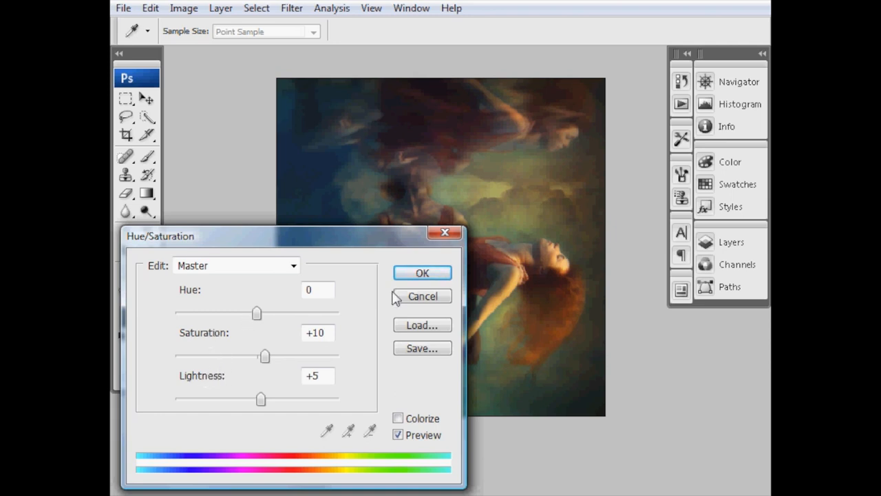
left_click_drag(265, 355, 268, 355)
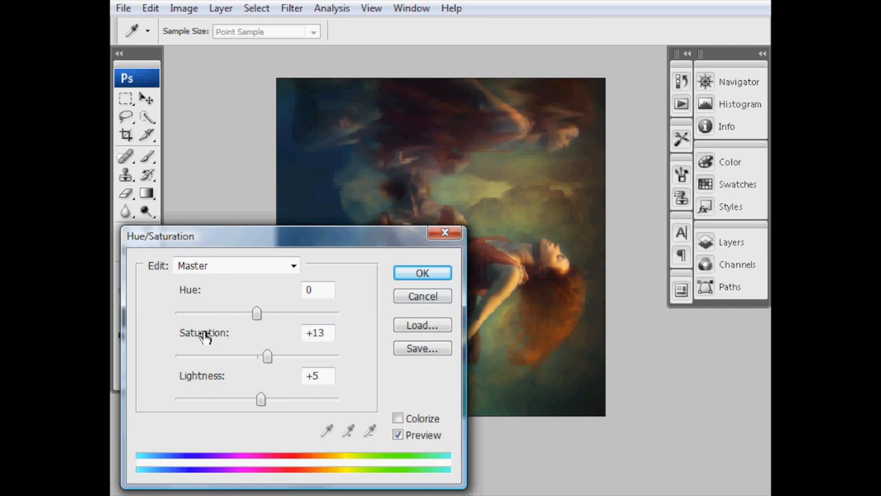
left_click_drag(267, 355, 270, 355)
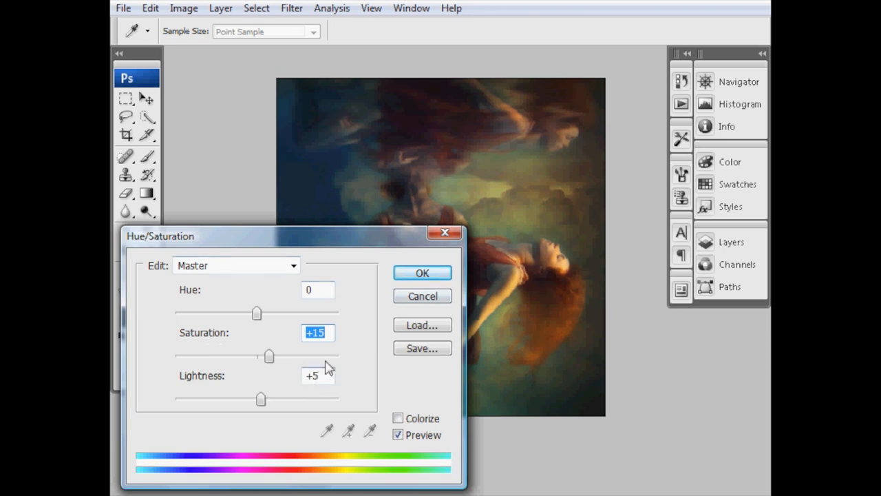
mouse_move(309, 396)
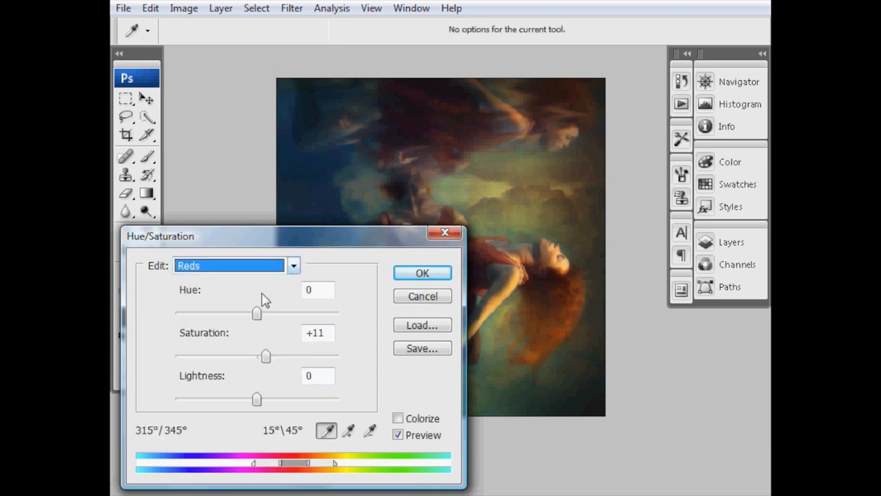
- Set the Blues saturation to +14 and apply the Hue/Saturation adjustment
left_click(229, 264)
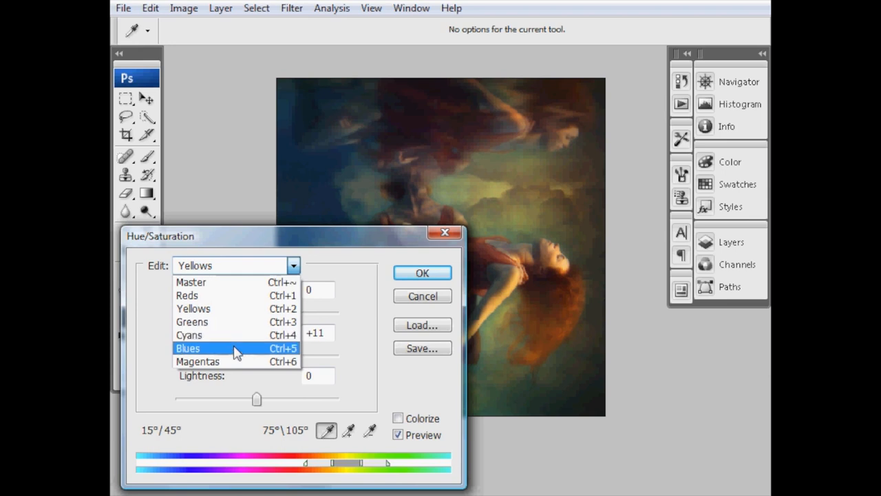
left_click(187, 347)
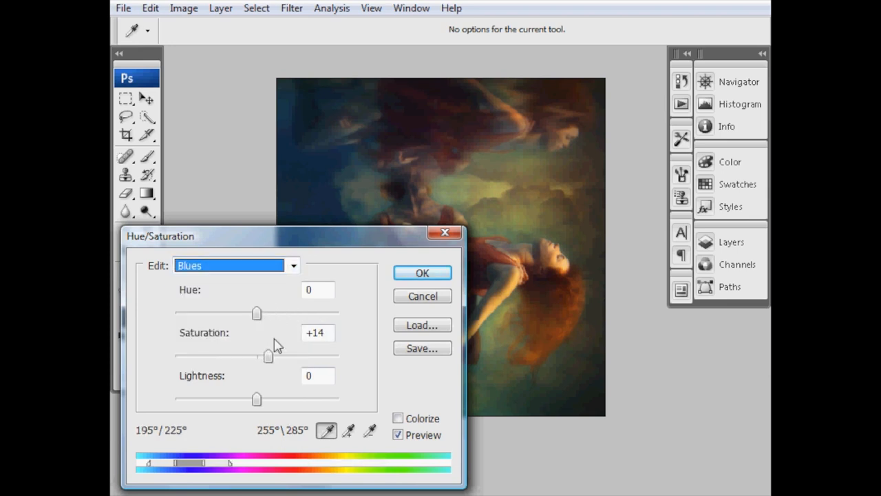
left_click(422, 272)
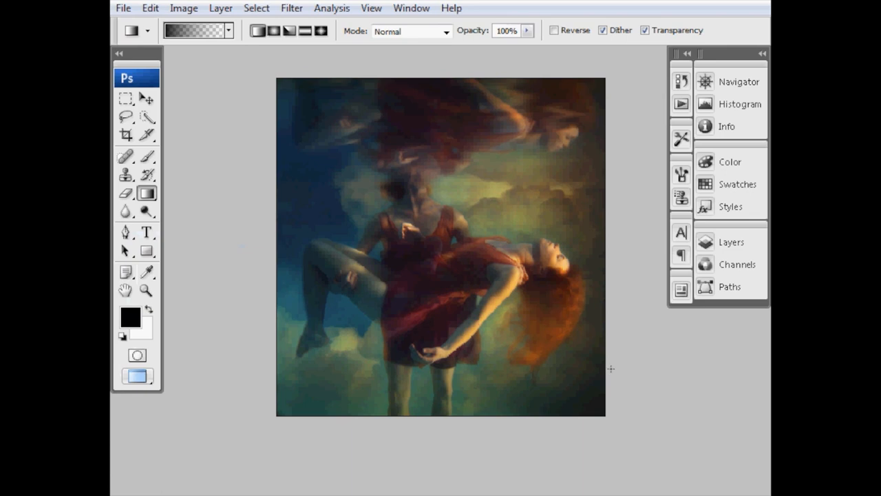
mouse_move(660, 304)
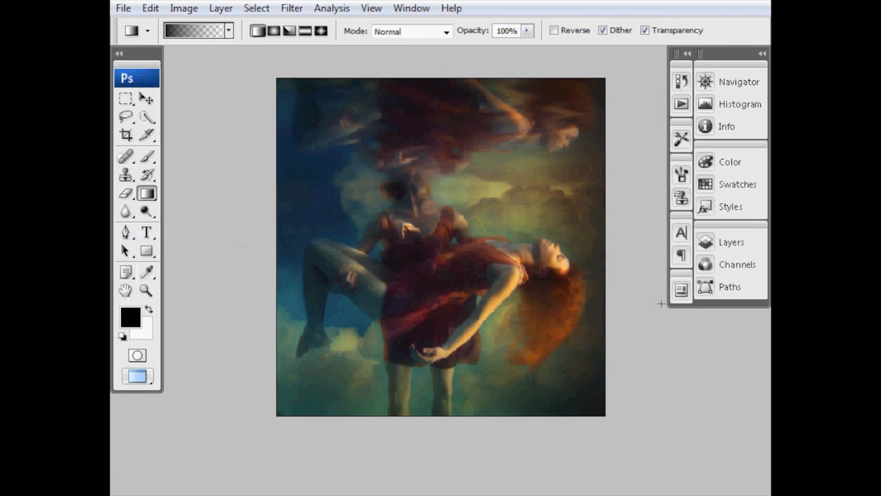
left_click(731, 242)
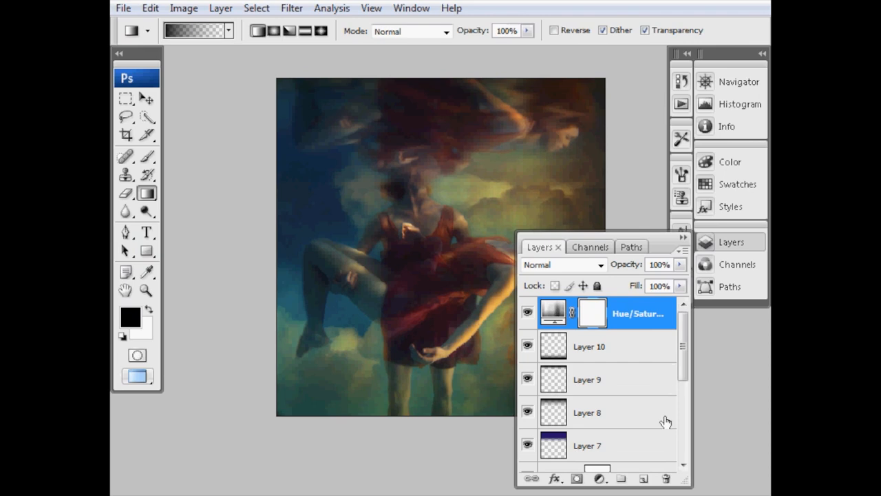
left_click(644, 478)
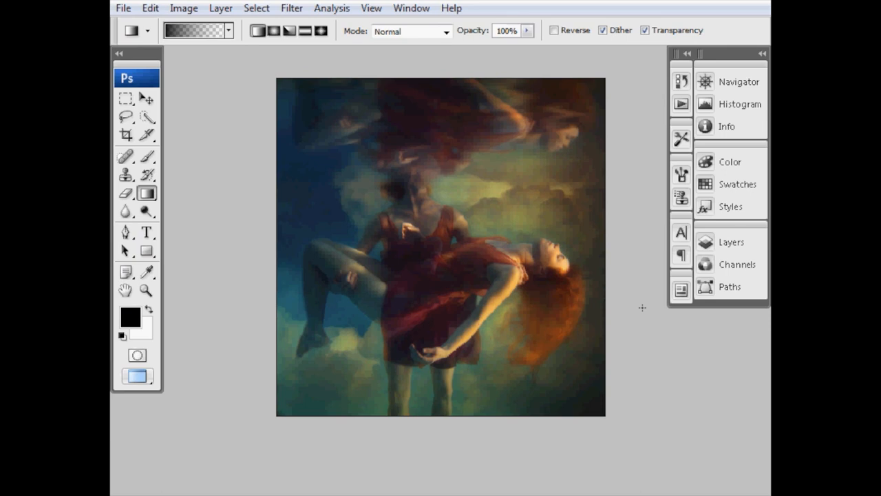
mouse_move(650, 347)
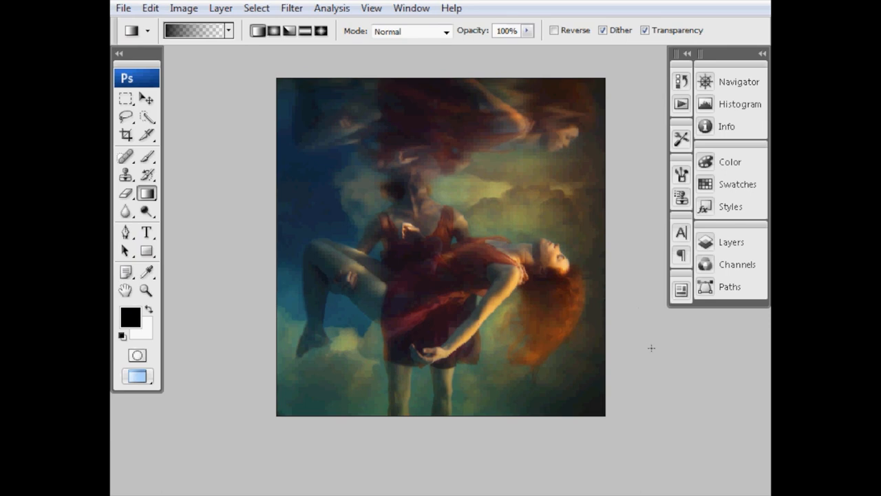
mouse_move(640, 335)
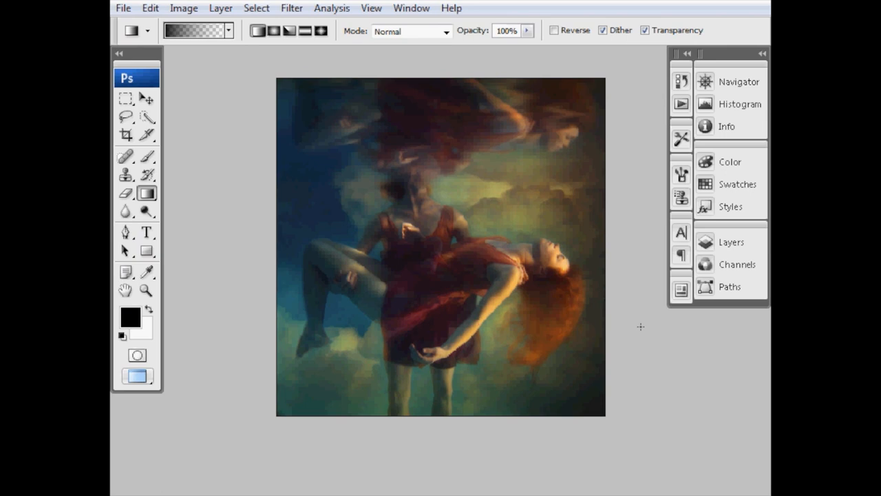
mouse_move(637, 325)
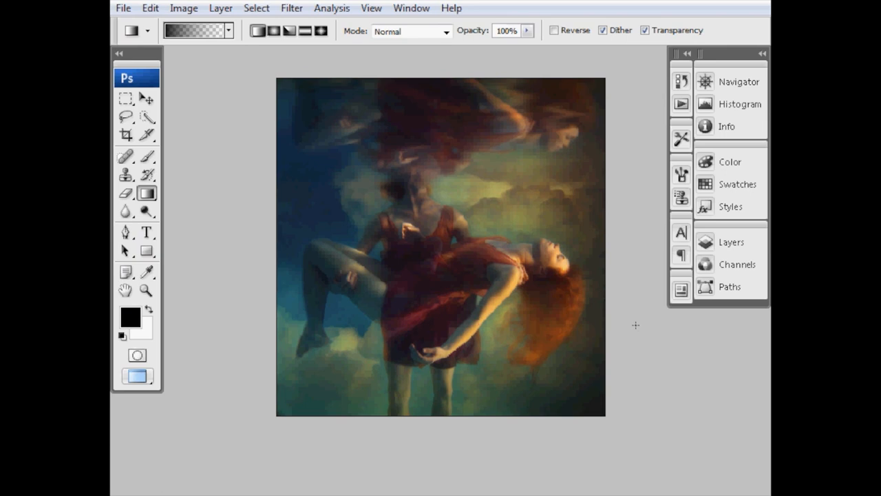